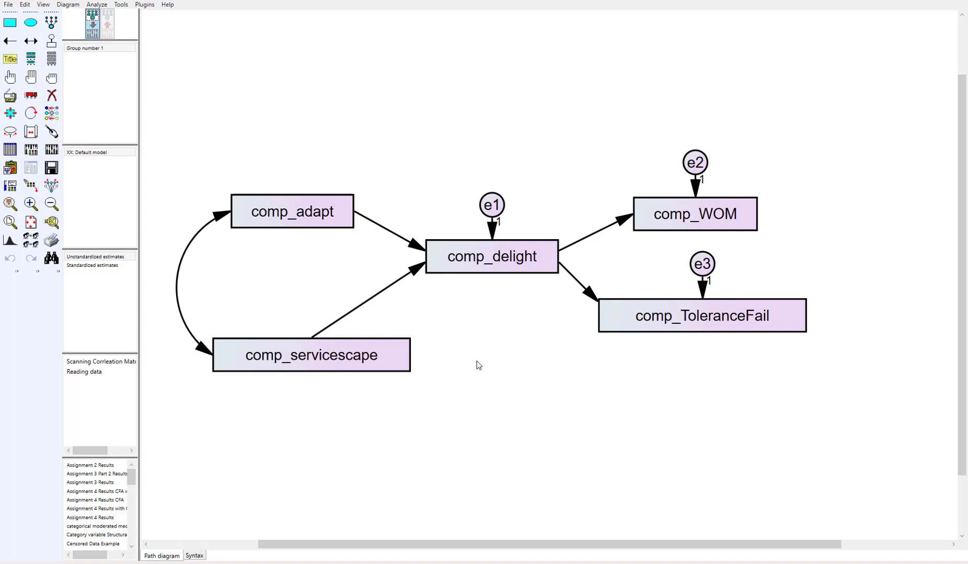
pyautogui.moveTo(482, 357)
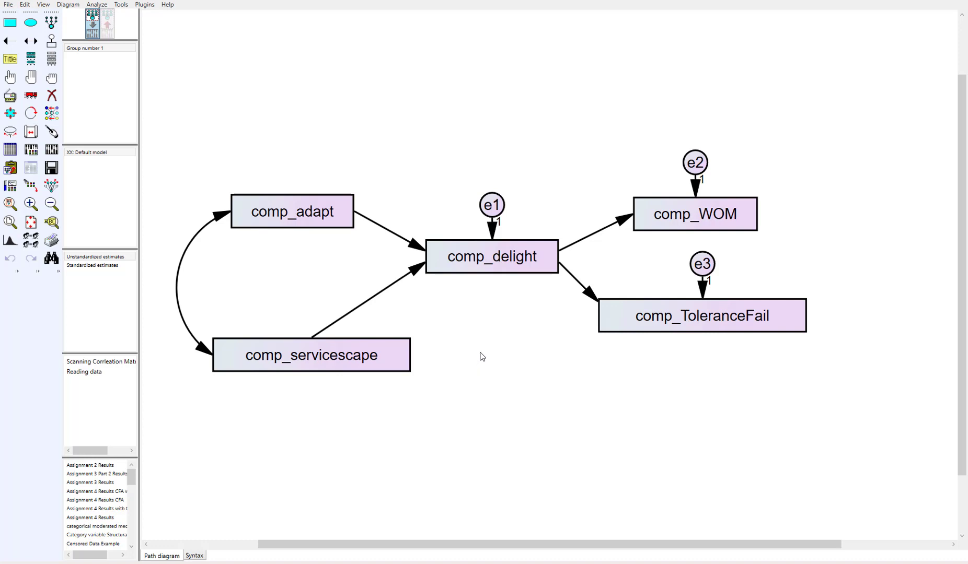
pyautogui.moveTo(306, 239)
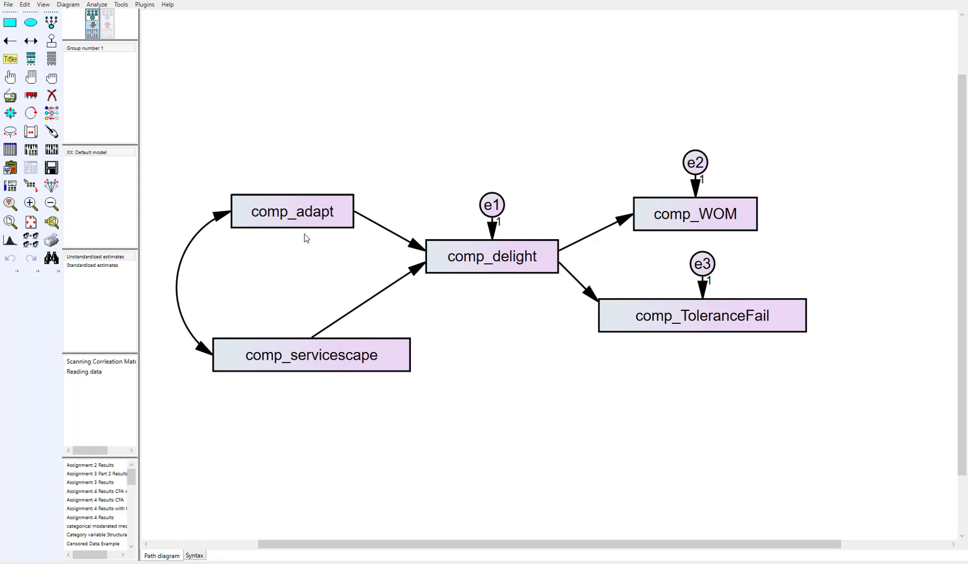
pyautogui.moveTo(332, 236)
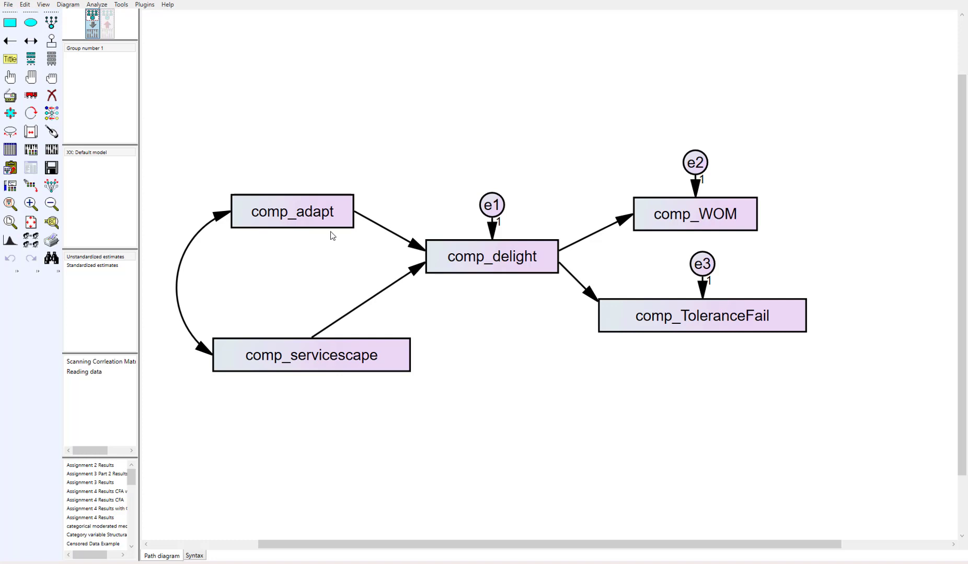
pyautogui.moveTo(332, 243)
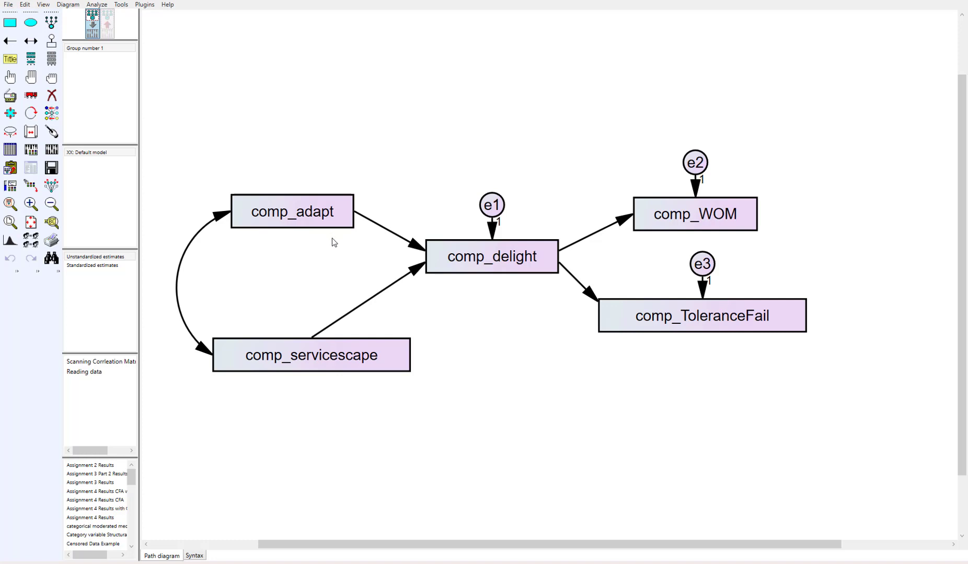
pyautogui.moveTo(554, 290)
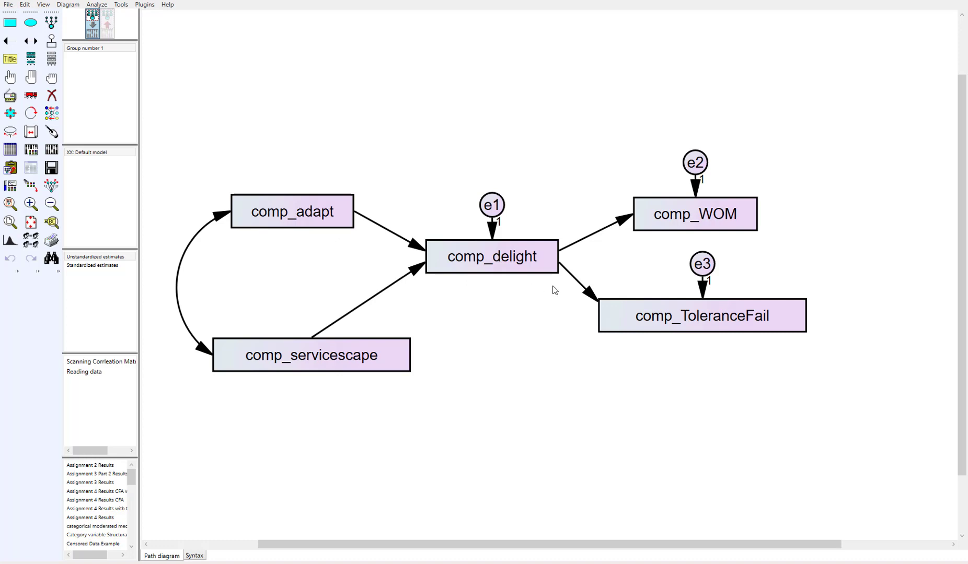
pyautogui.moveTo(660, 240)
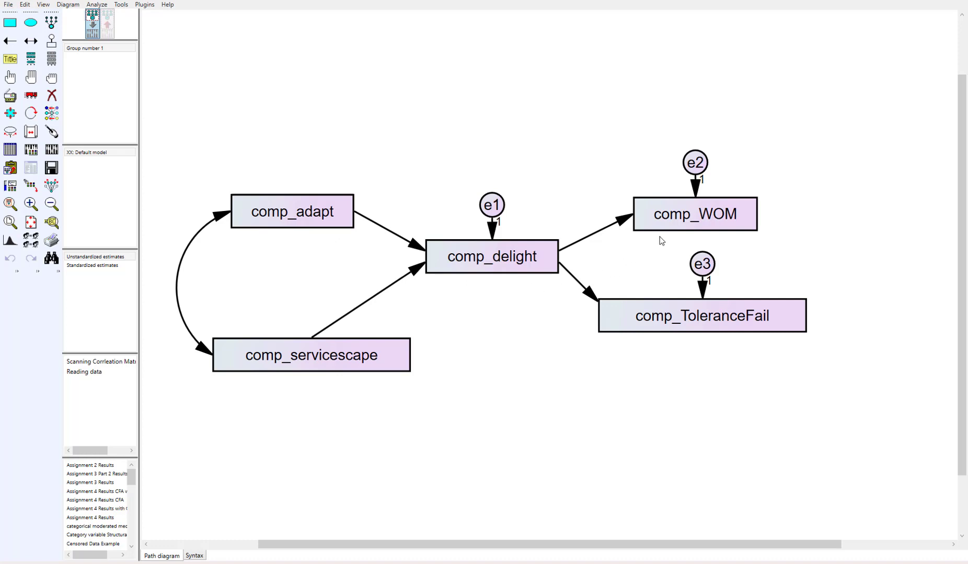
pyautogui.moveTo(537, 320)
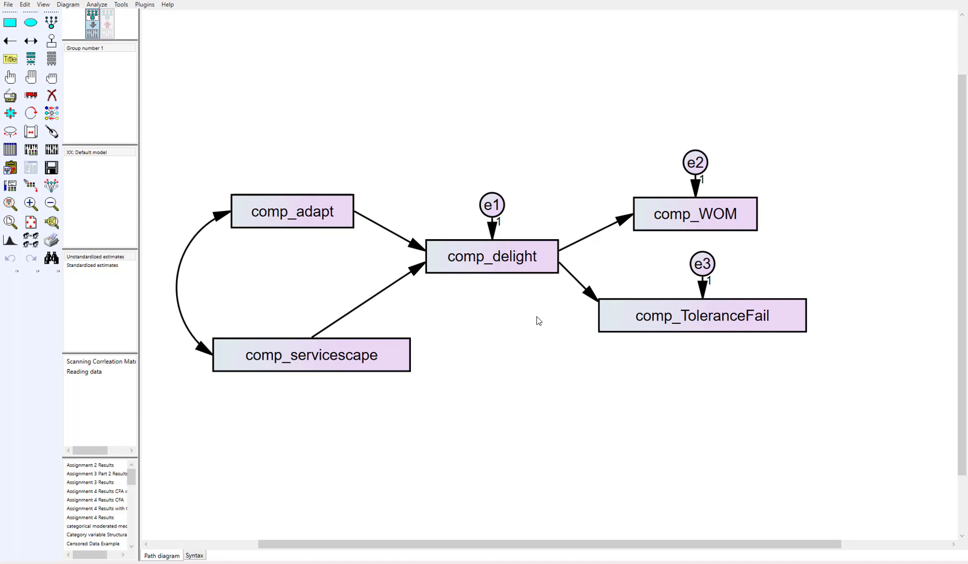
pyautogui.moveTo(719, 339)
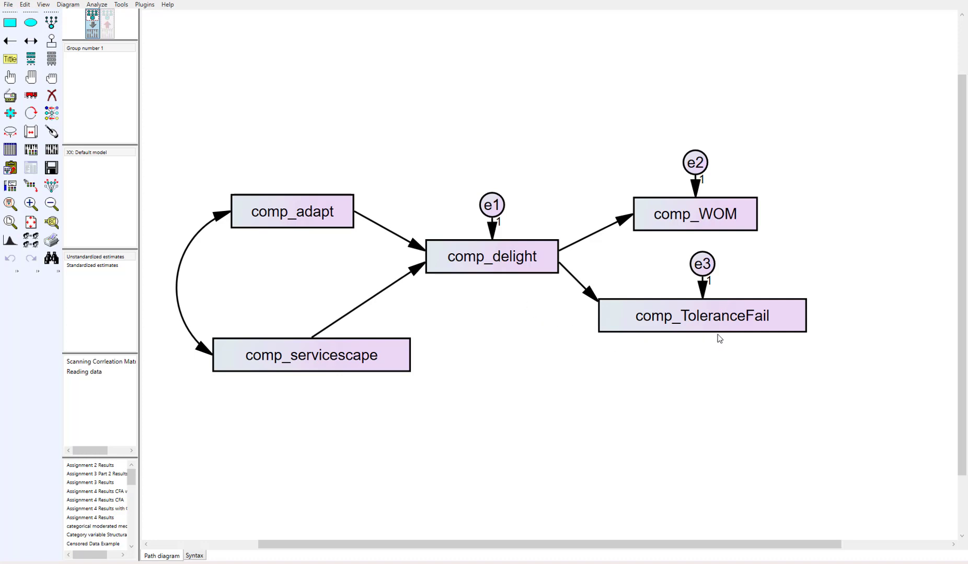
pyautogui.moveTo(564, 425)
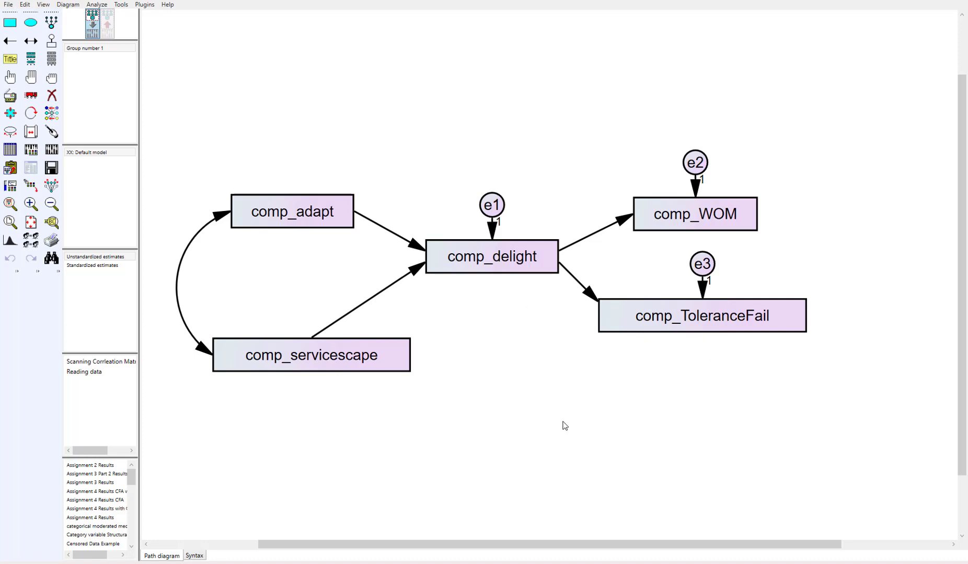
pyautogui.moveTo(347, 386)
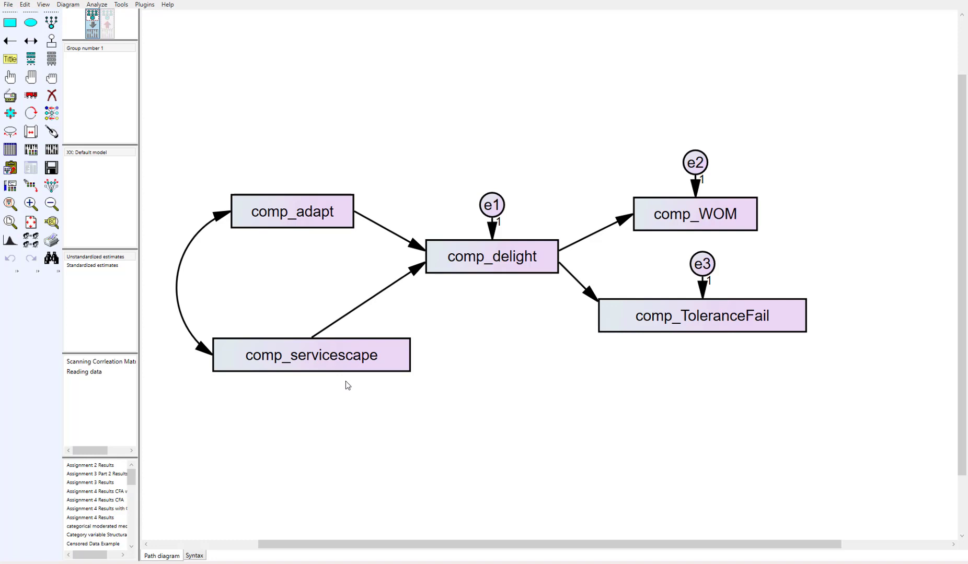
pyautogui.moveTo(482, 291)
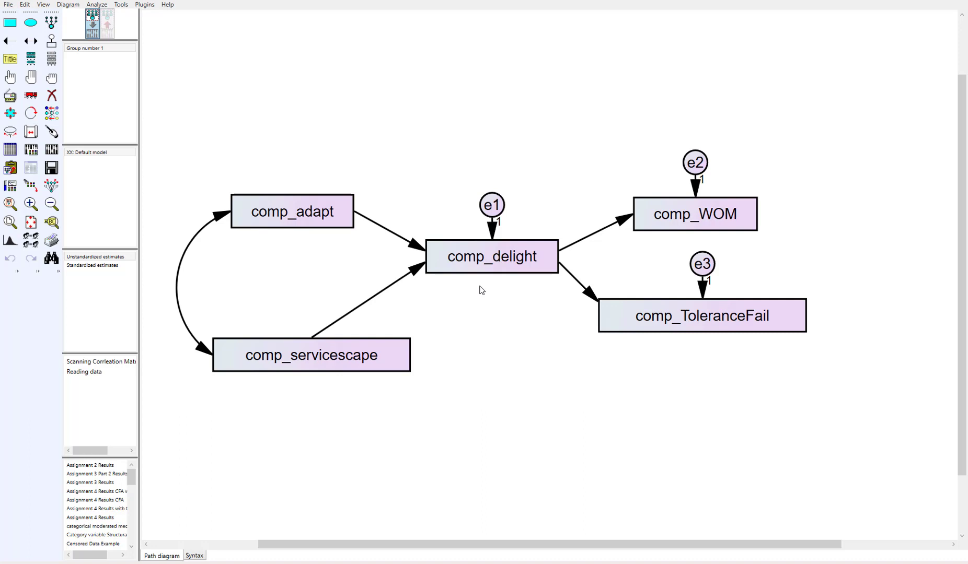
pyautogui.moveTo(489, 310)
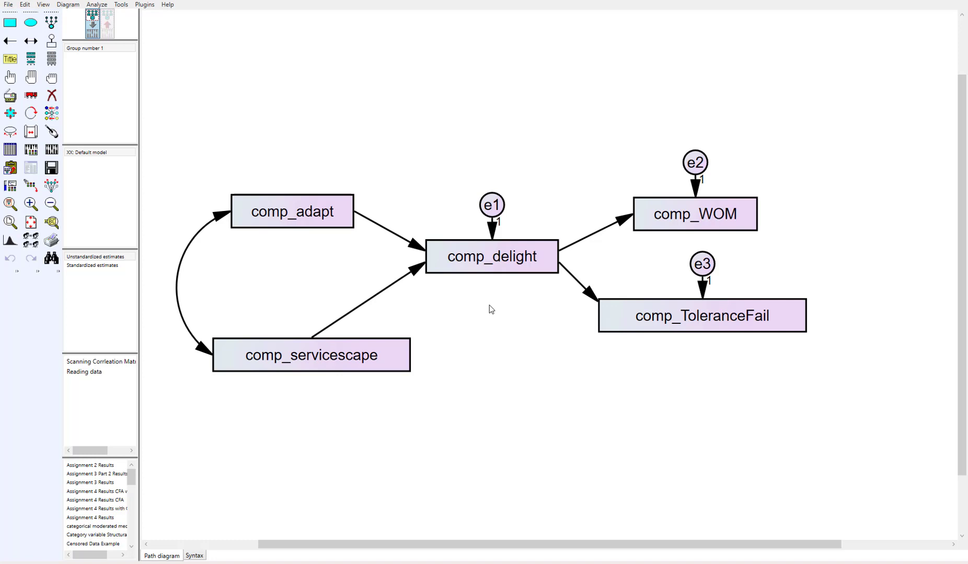
pyautogui.moveTo(453, 420)
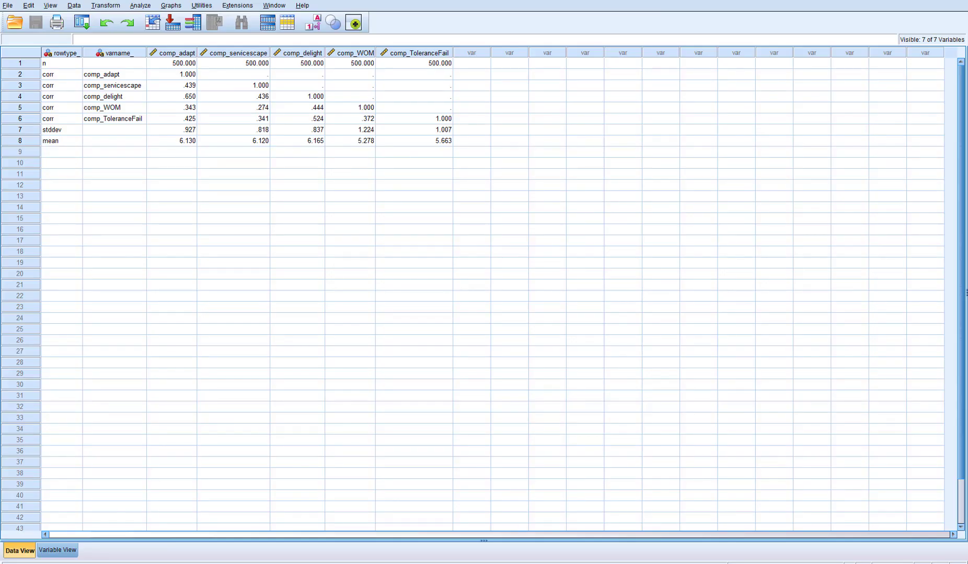
pyautogui.moveTo(299, 288)
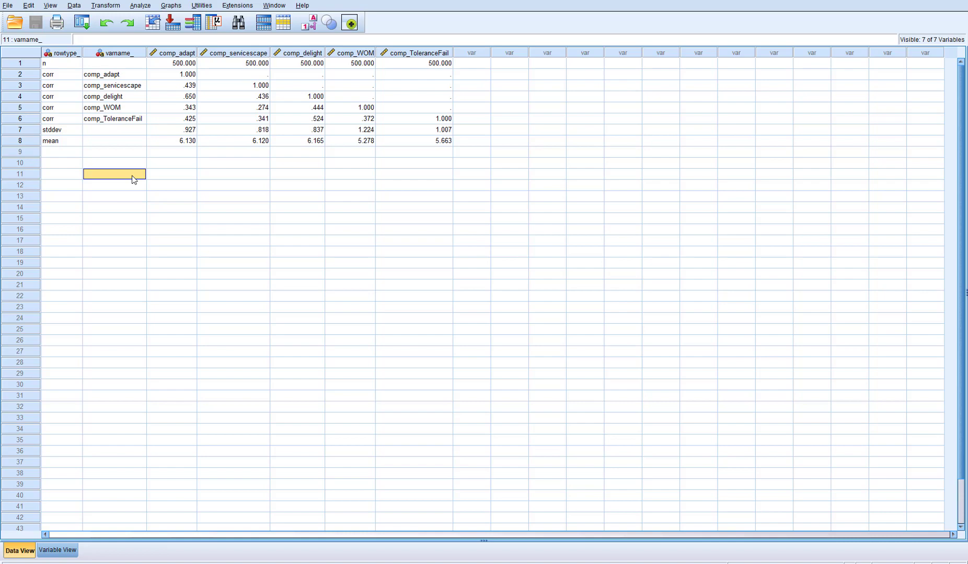
pyautogui.moveTo(101, 121)
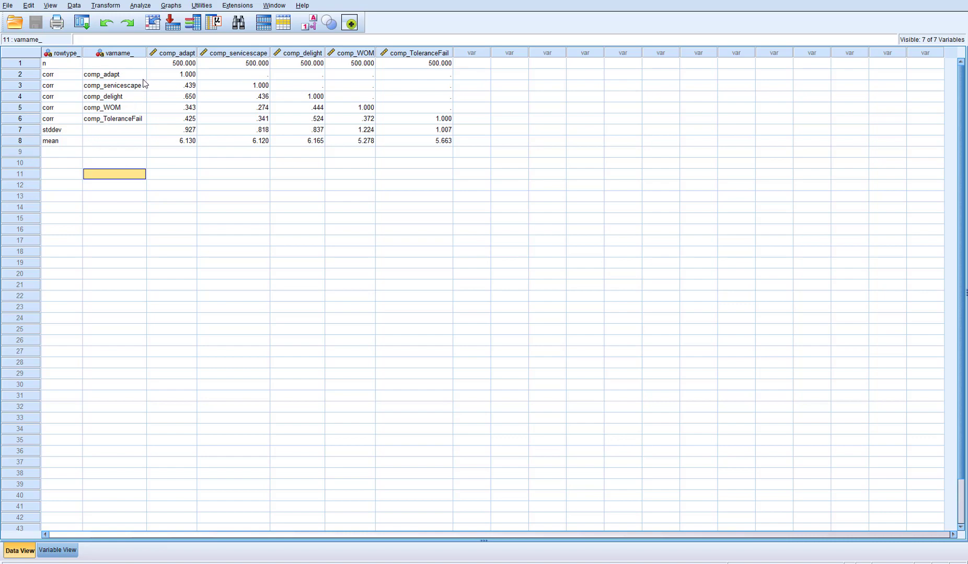
pyautogui.moveTo(136, 116)
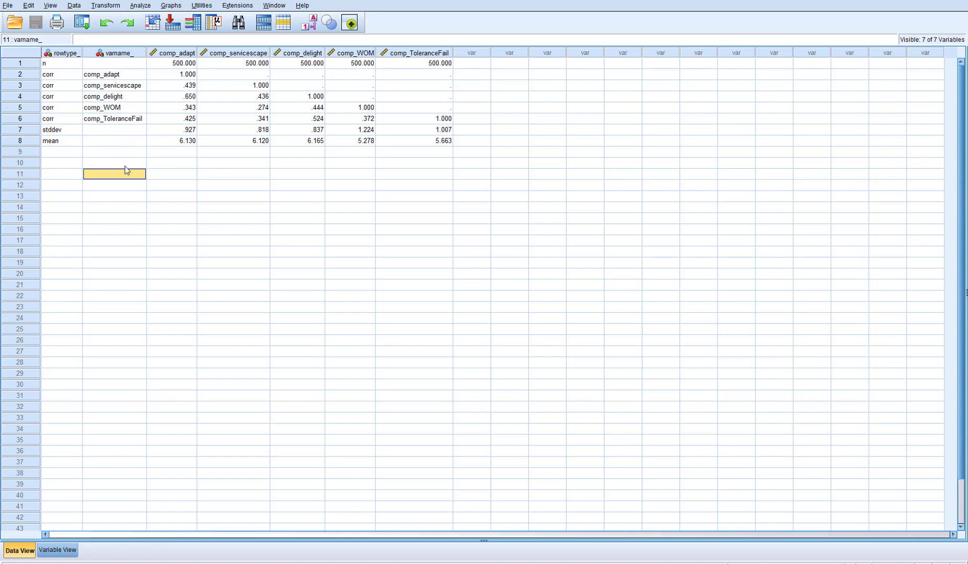
pyautogui.moveTo(66, 102)
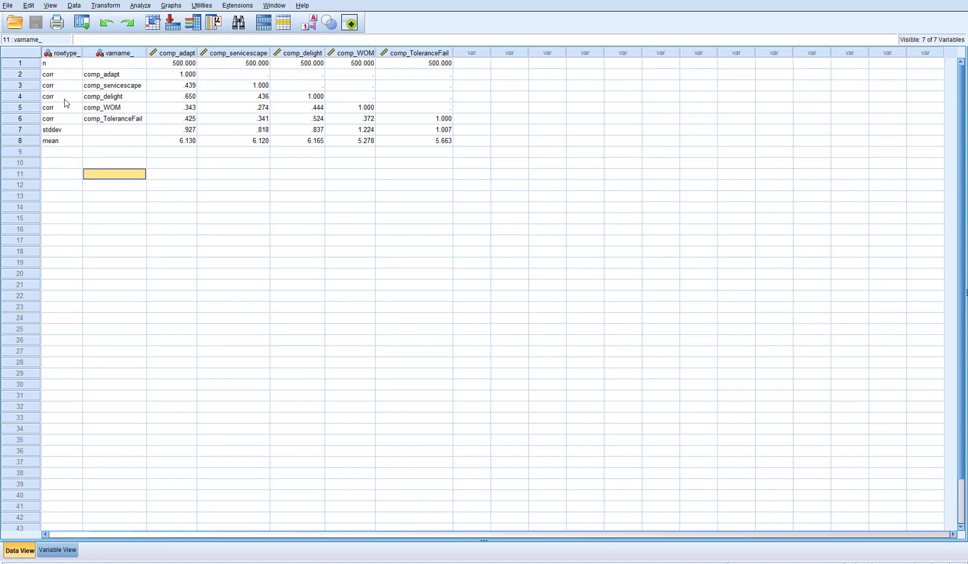
pyautogui.moveTo(63, 121)
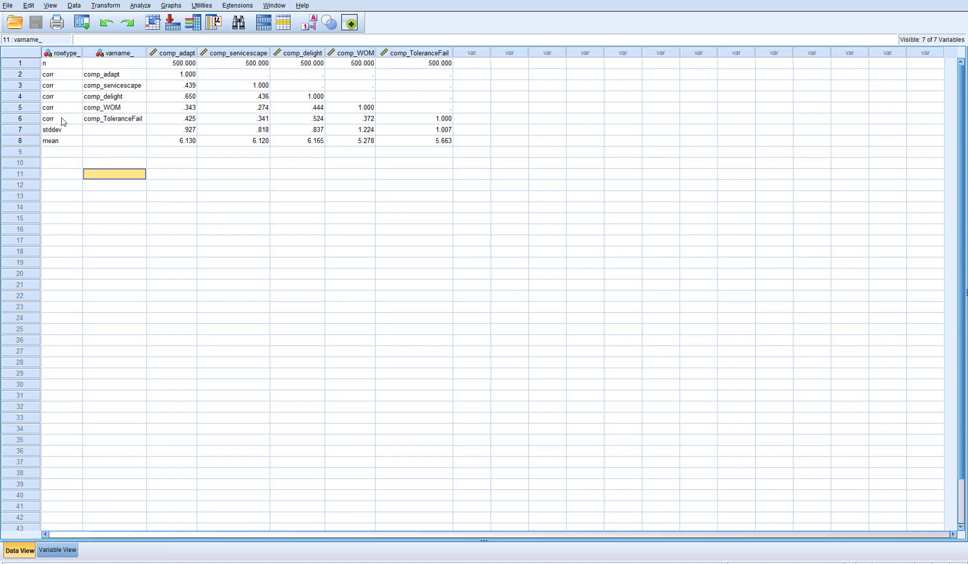
pyautogui.moveTo(169, 101)
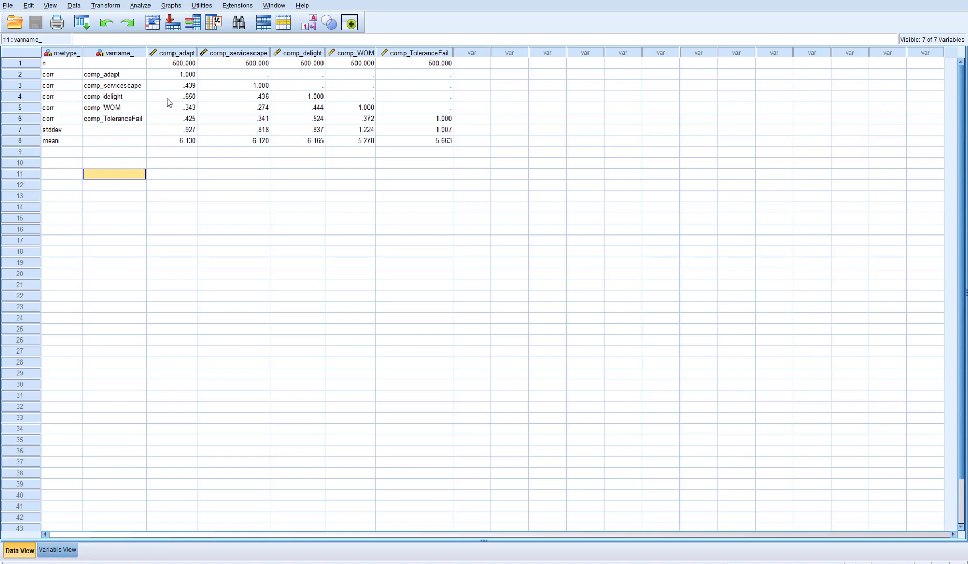
pyautogui.moveTo(276, 101)
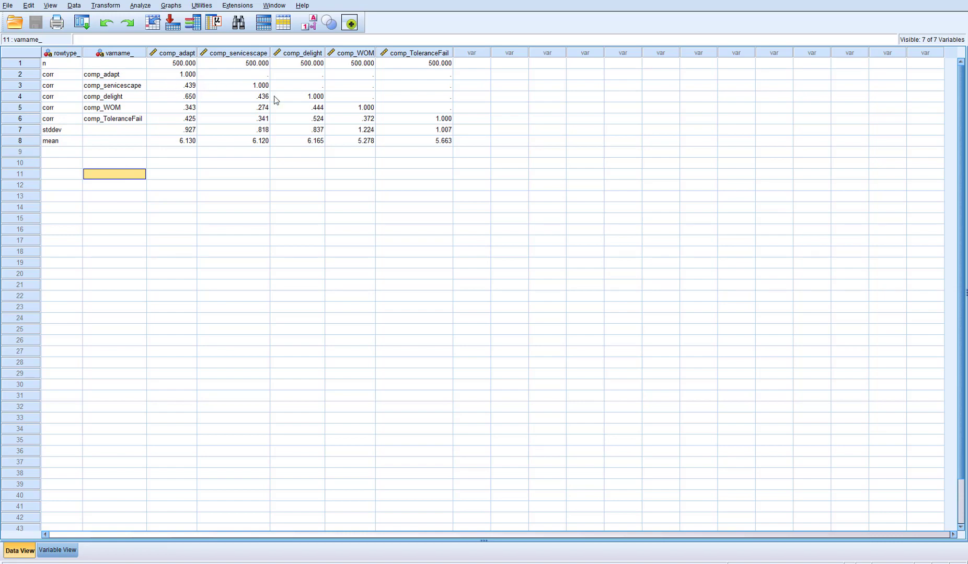
pyautogui.moveTo(449, 132)
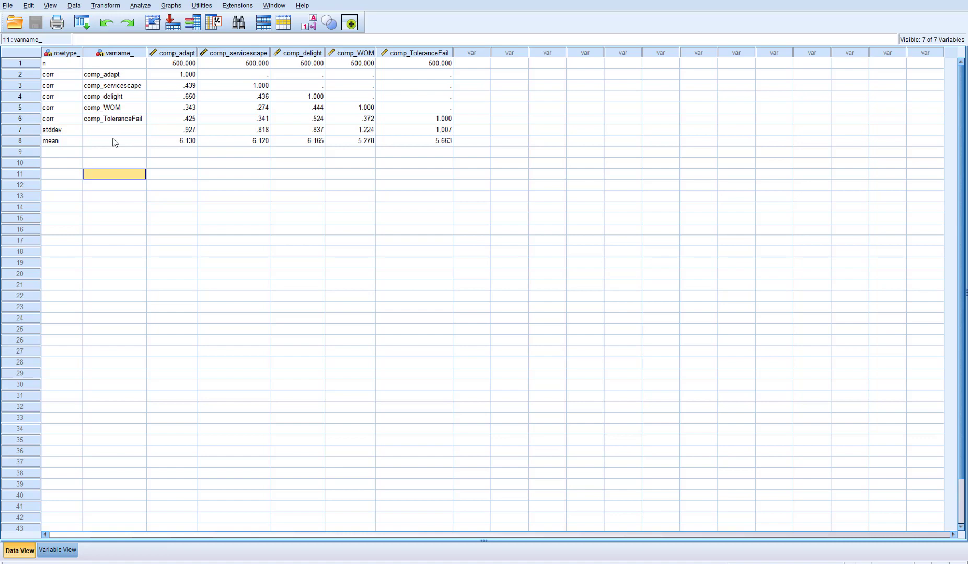
pyautogui.moveTo(193, 137)
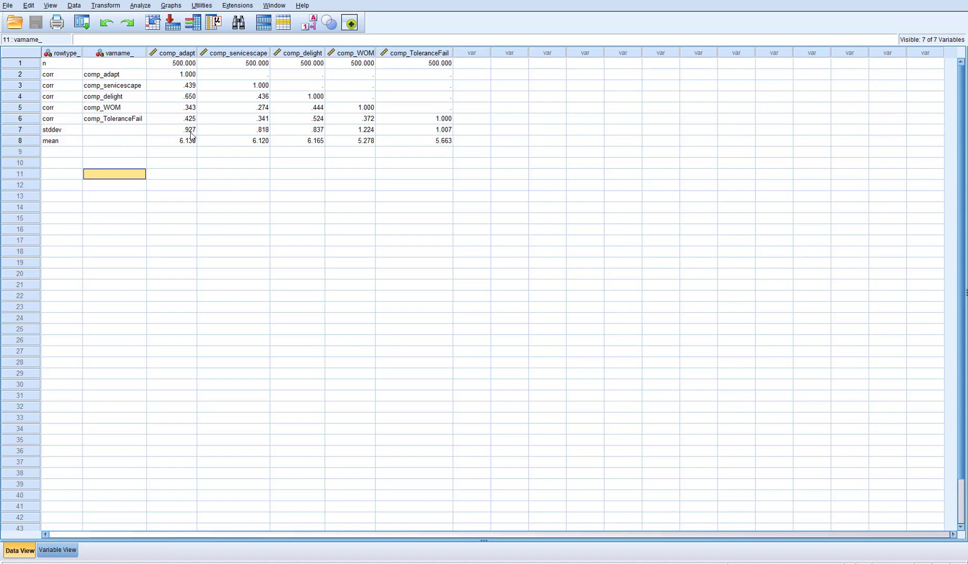
pyautogui.moveTo(219, 151)
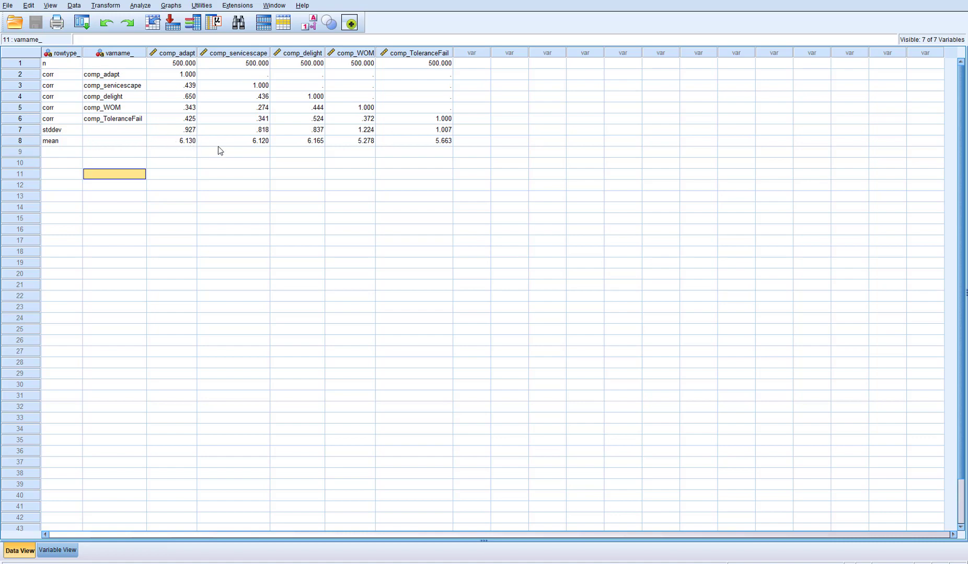
pyautogui.moveTo(378, 61)
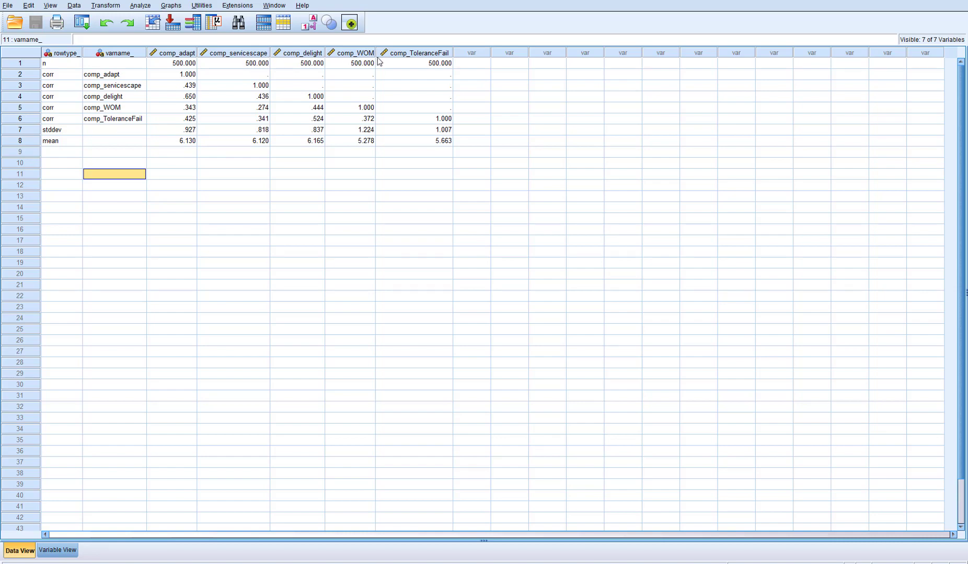
pyautogui.moveTo(291, 191)
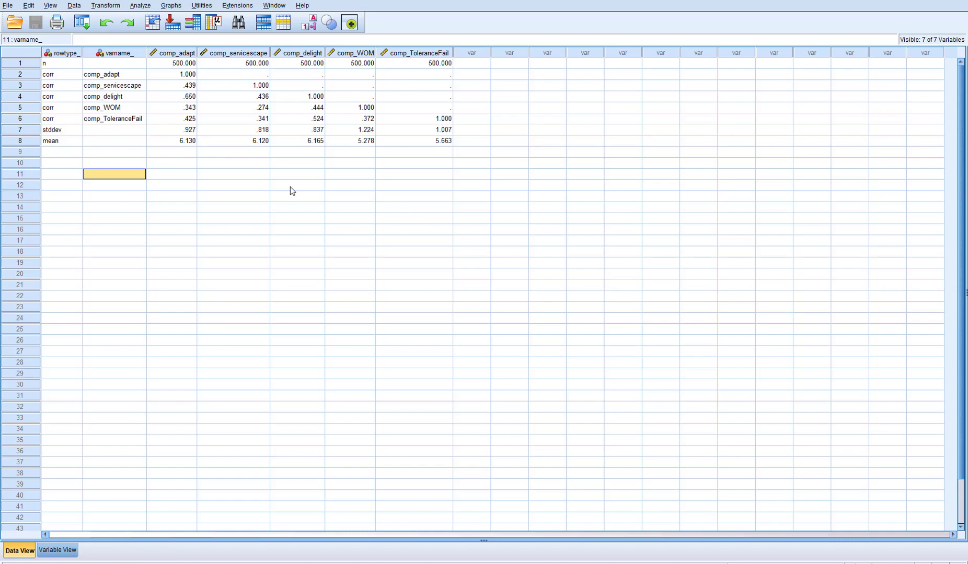
pyautogui.moveTo(122, 72)
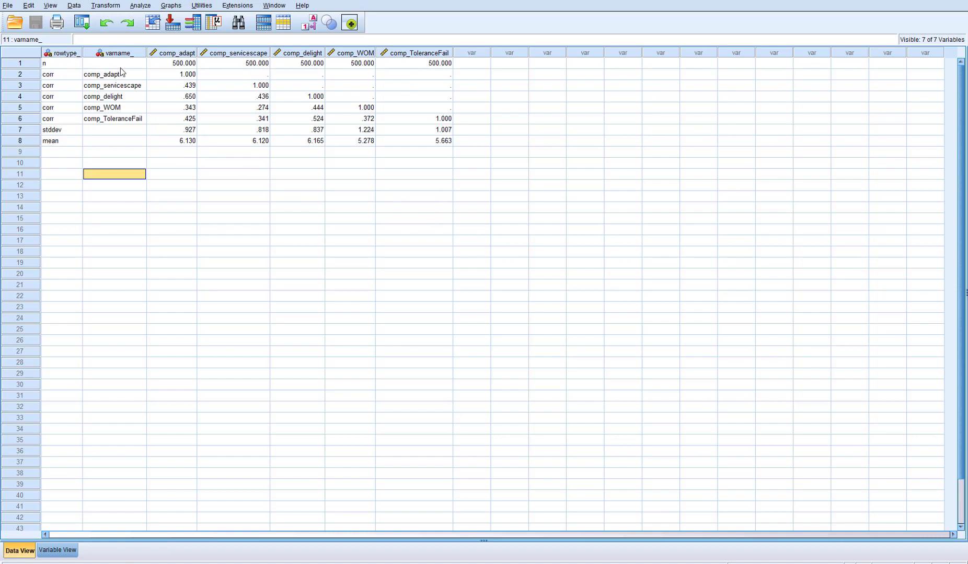
pyautogui.moveTo(361, 208)
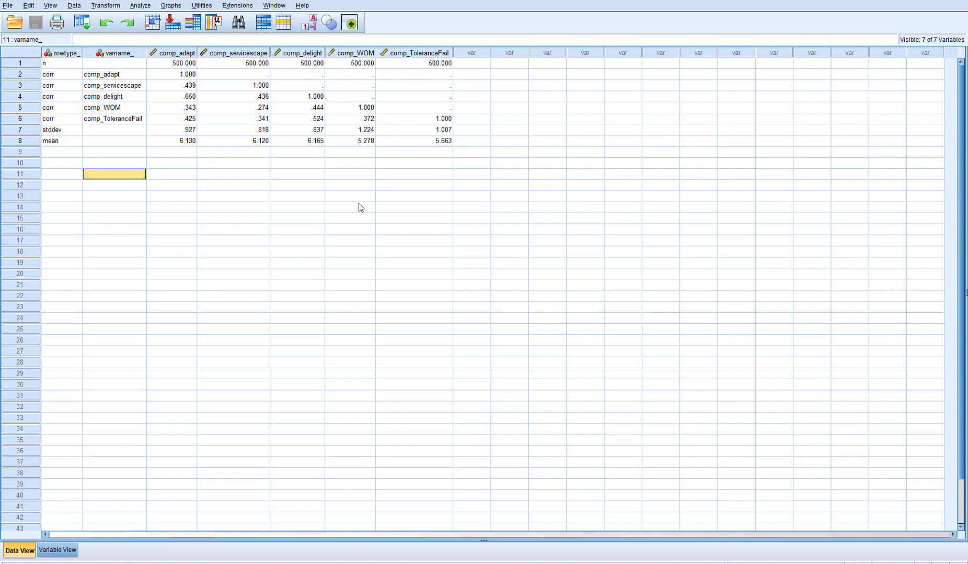
pyautogui.moveTo(263, 199)
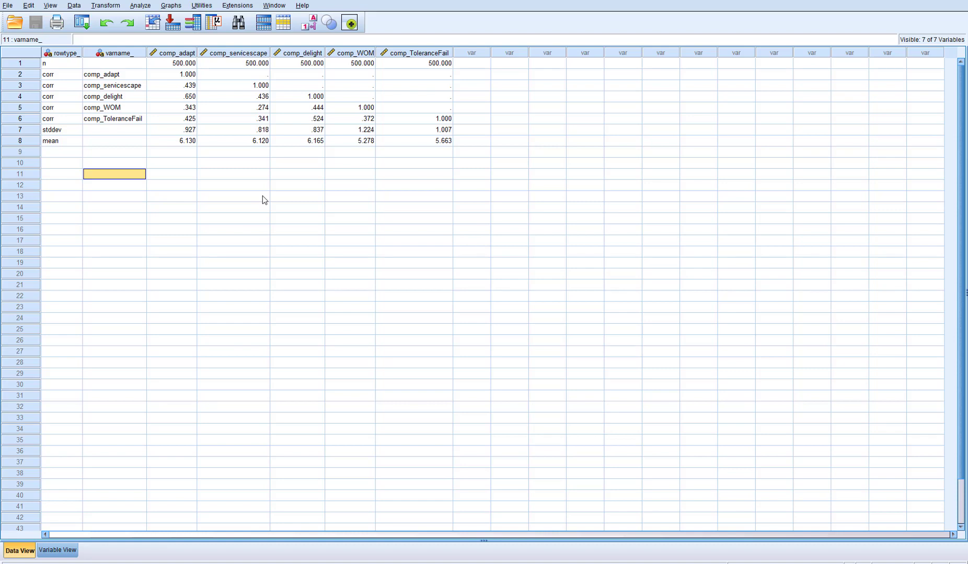
pyautogui.moveTo(693, 81)
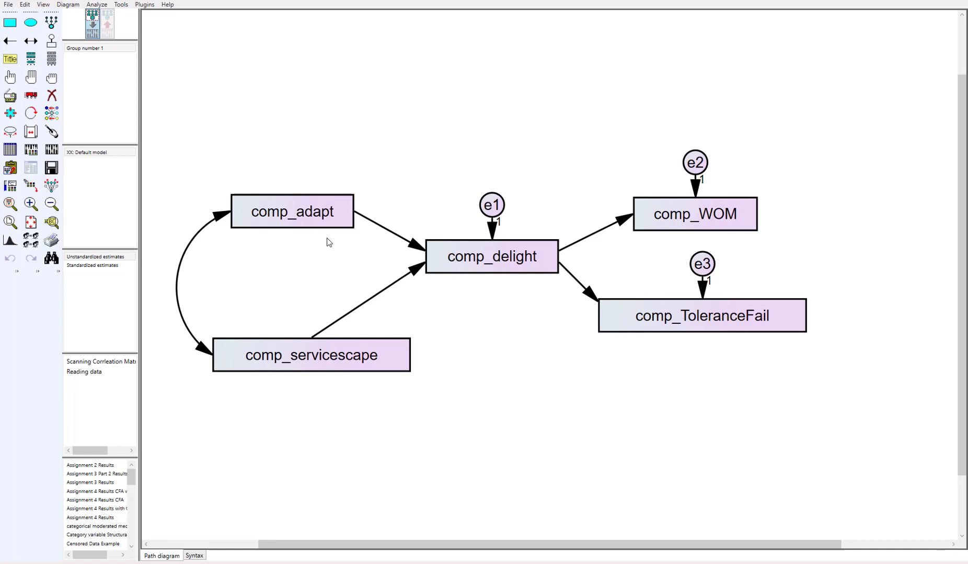
pyautogui.moveTo(581, 274)
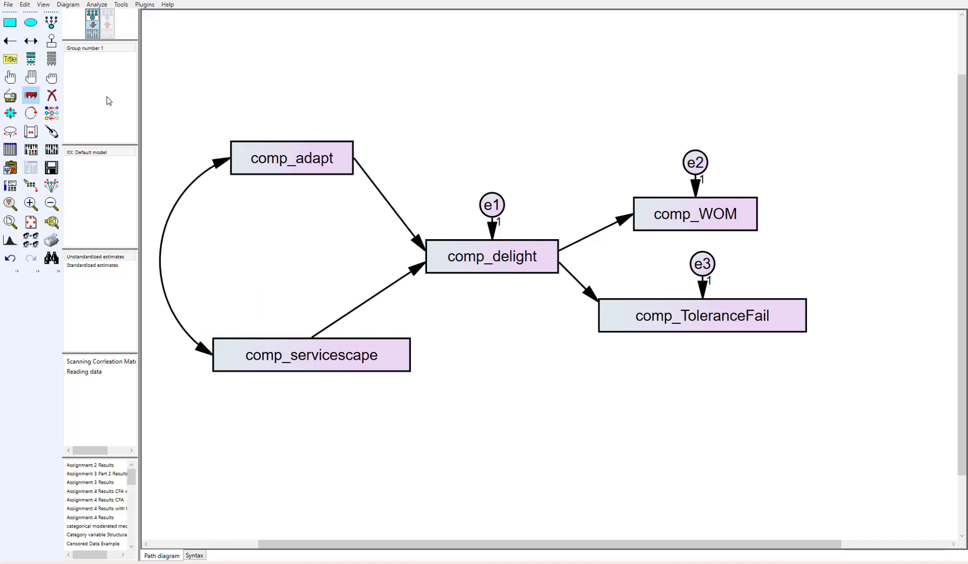
# Step: Switch to the single-headed arrow tool for drawing causal paths
pyautogui.click(9, 41)
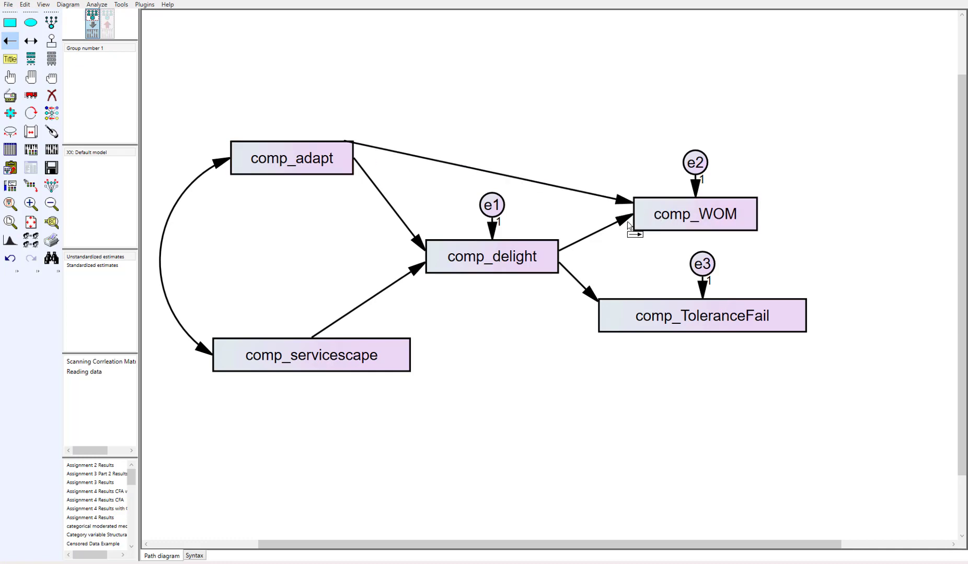
pyautogui.moveTo(591, 227)
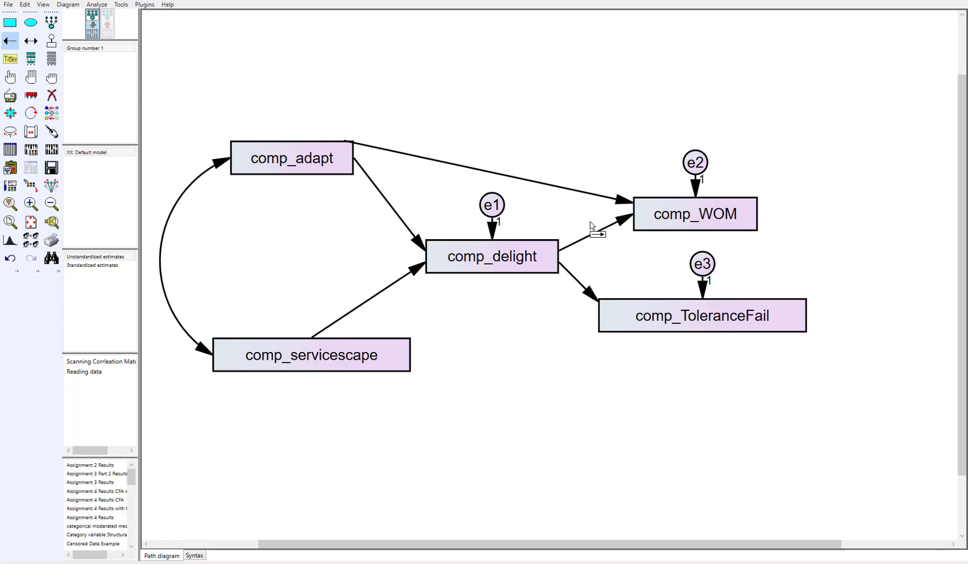
pyautogui.moveTo(553, 209)
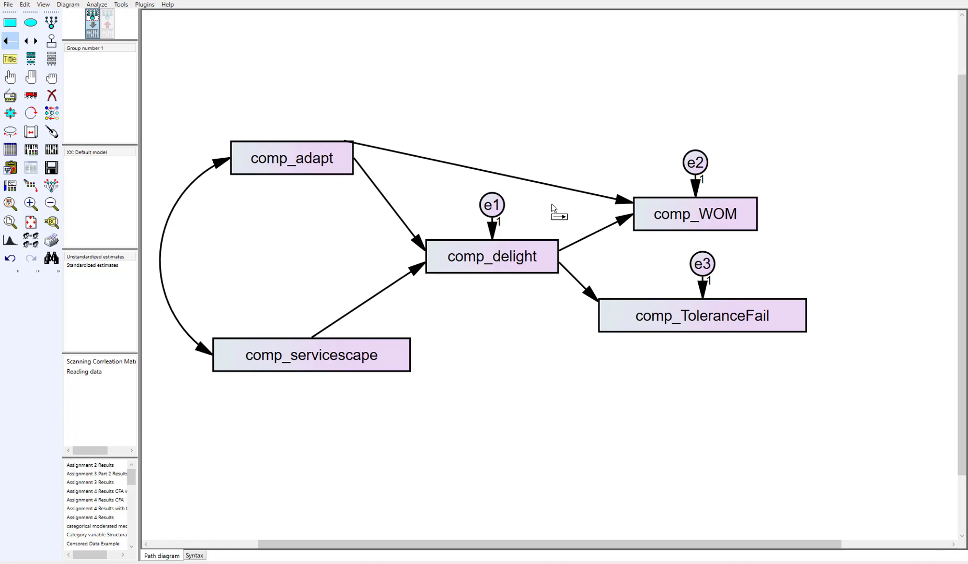
pyautogui.moveTo(381, 157)
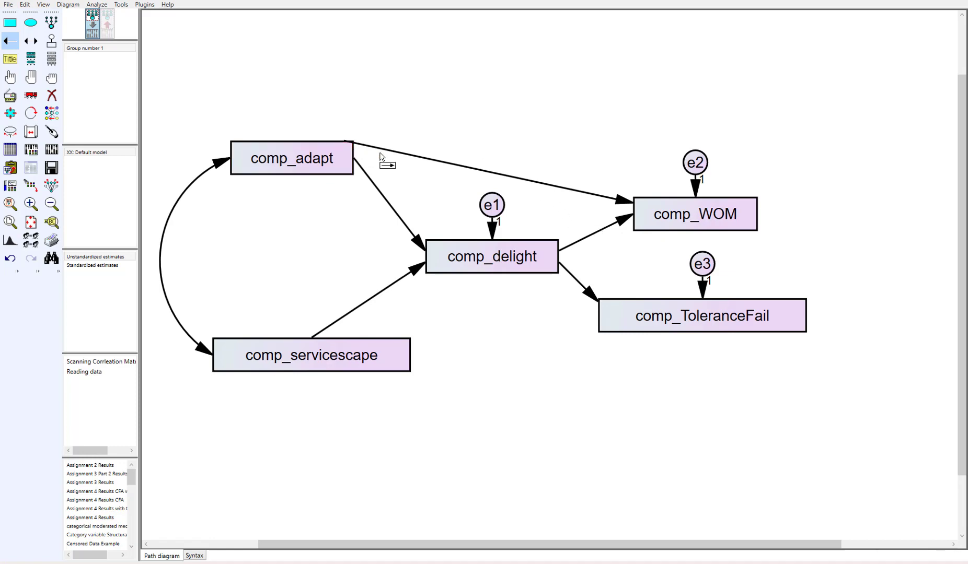
pyautogui.moveTo(596, 208)
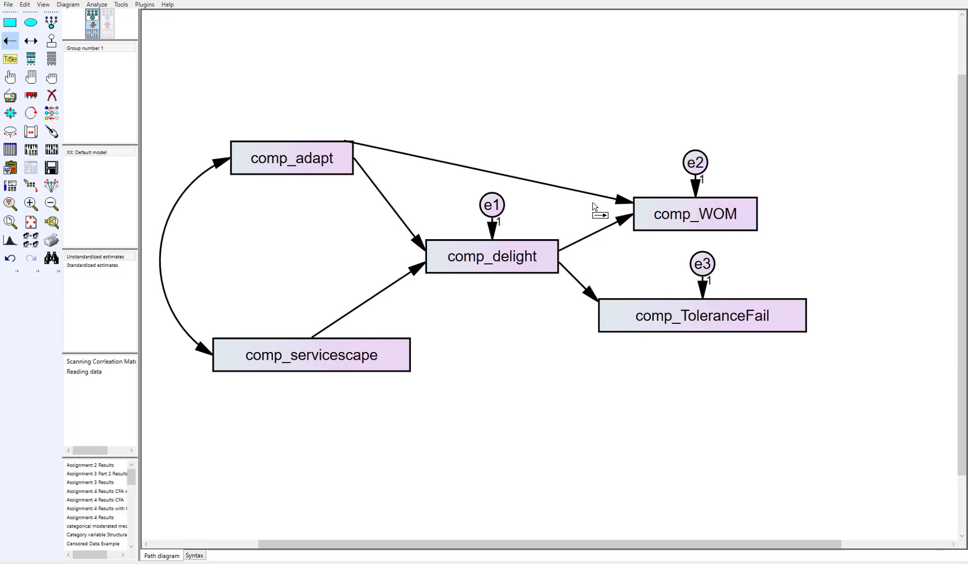
pyautogui.moveTo(566, 399)
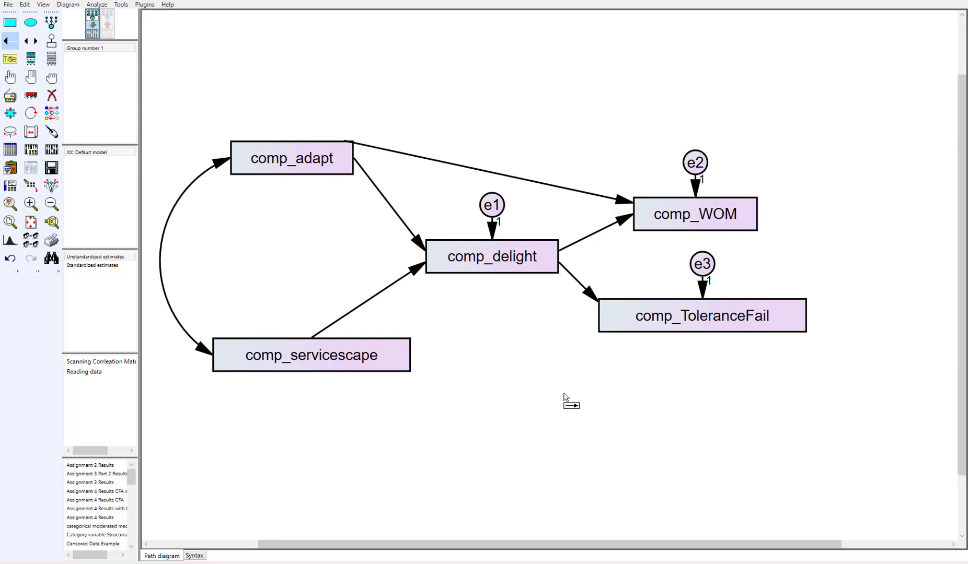
pyautogui.moveTo(30, 149)
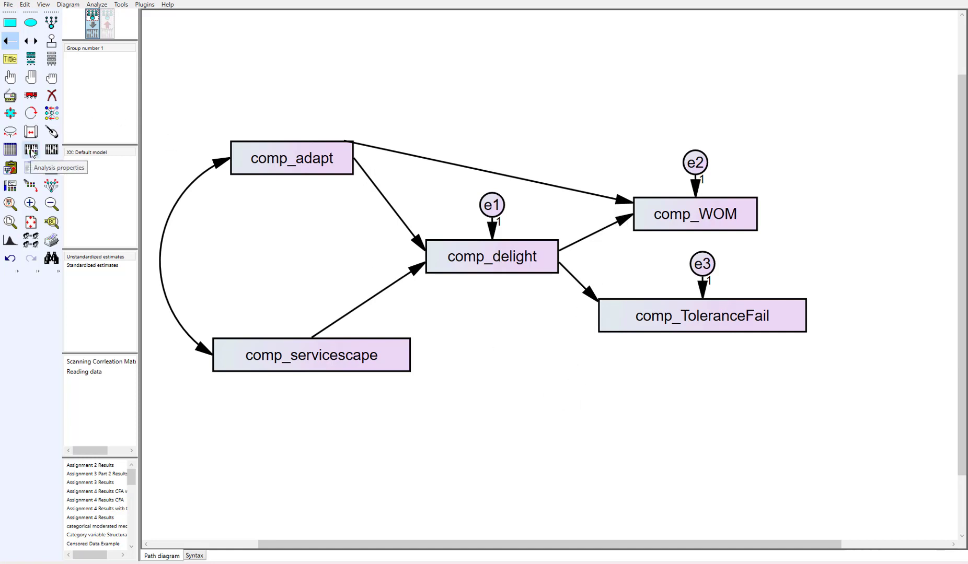
# Step: In Analysis Properties, enable bootstrapping with 5000 bootstrap samples
pyautogui.click(31, 150)
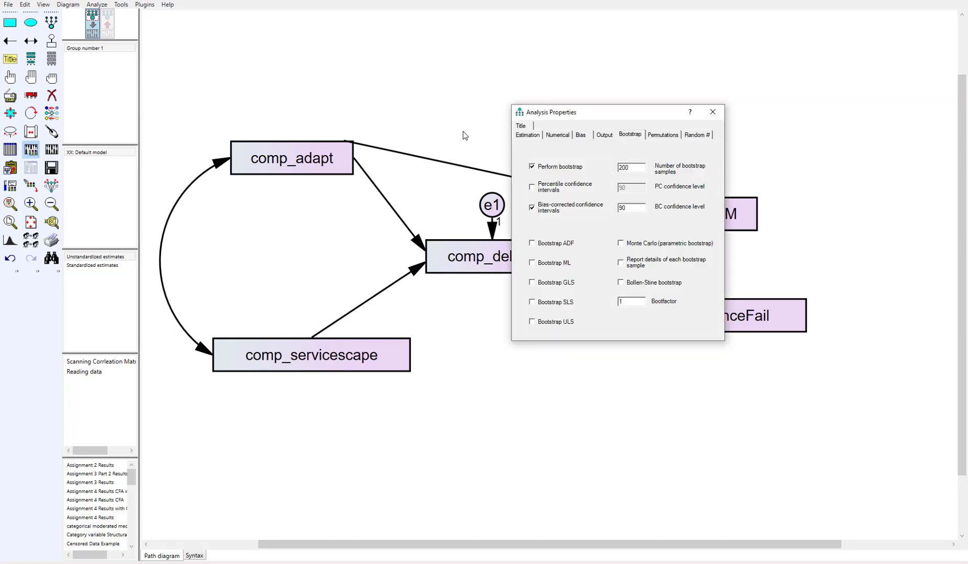
pyautogui.click(530, 167)
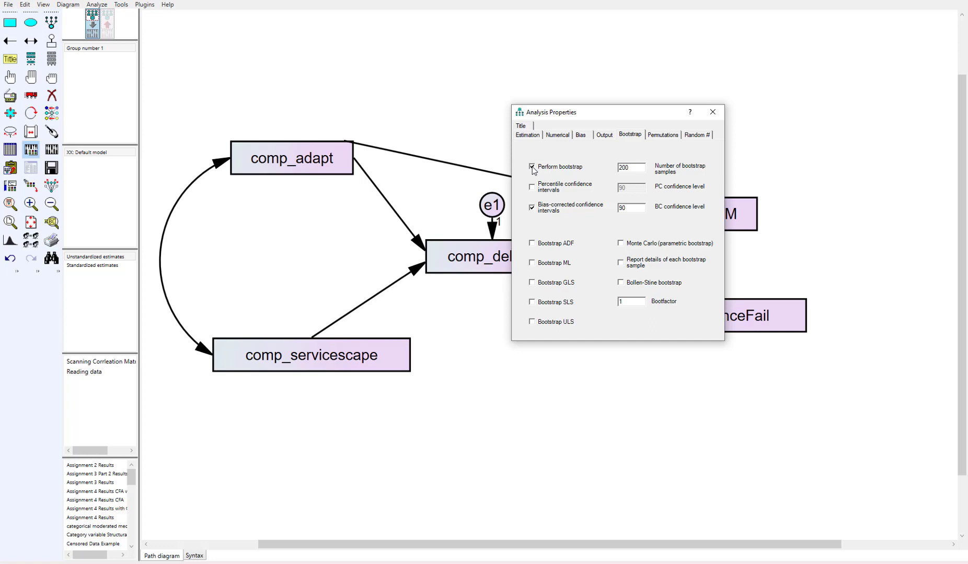
pyautogui.click(531, 168)
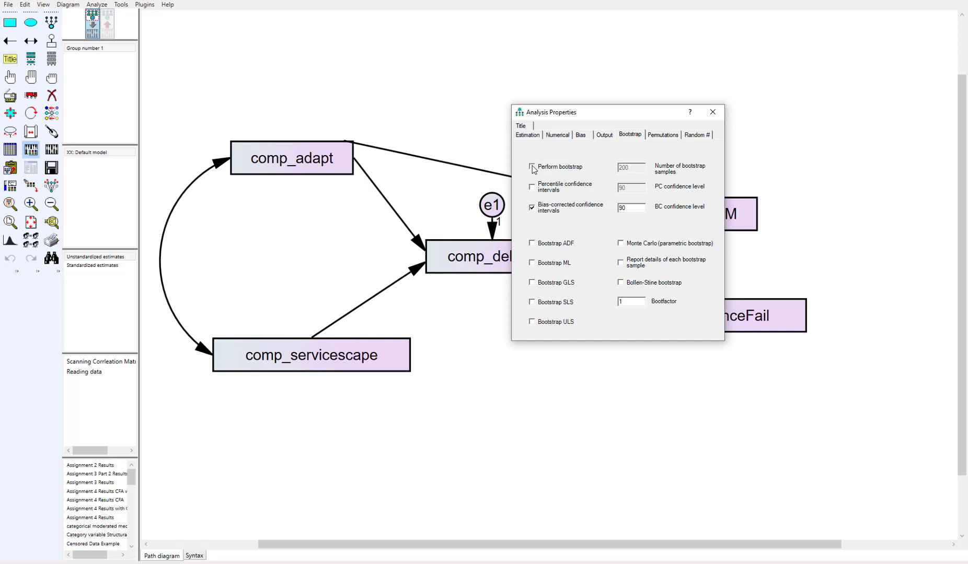
pyautogui.click(532, 167)
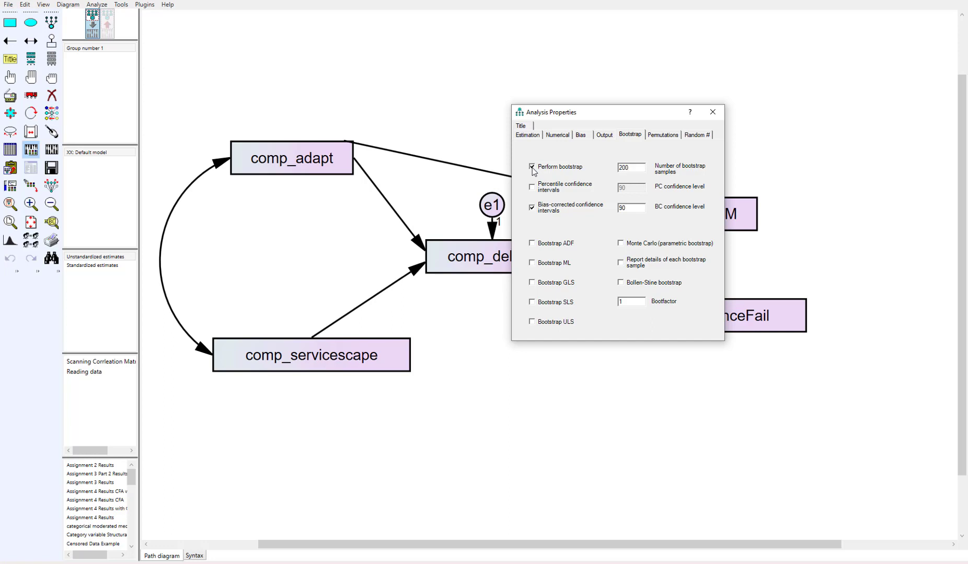
pyautogui.moveTo(615, 178)
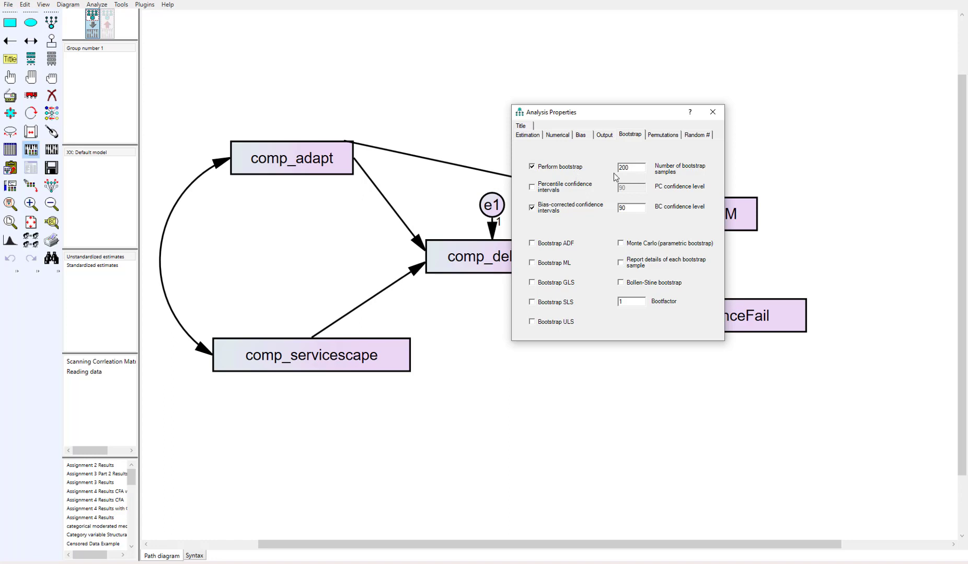
pyautogui.tripleClick(628, 168)
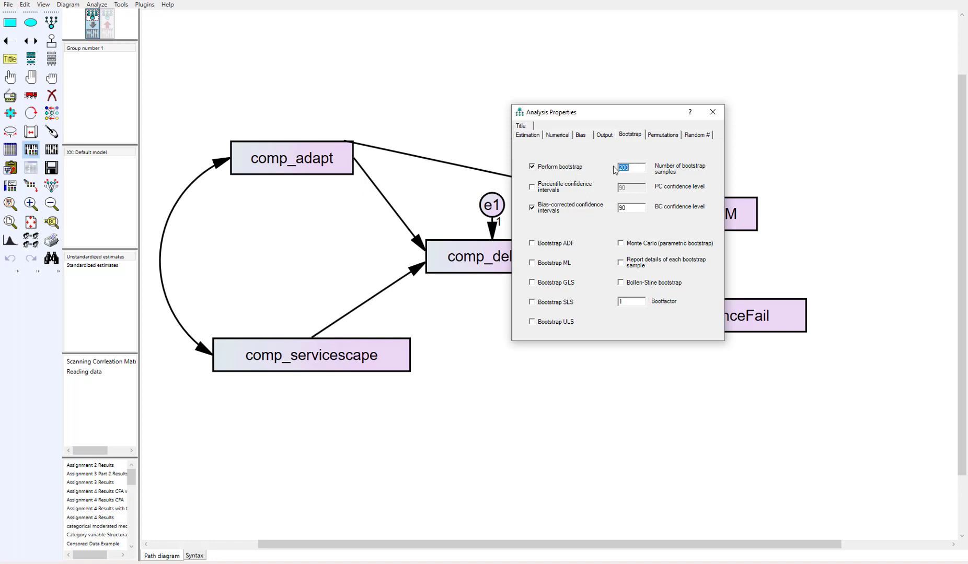
pyautogui.write('500')
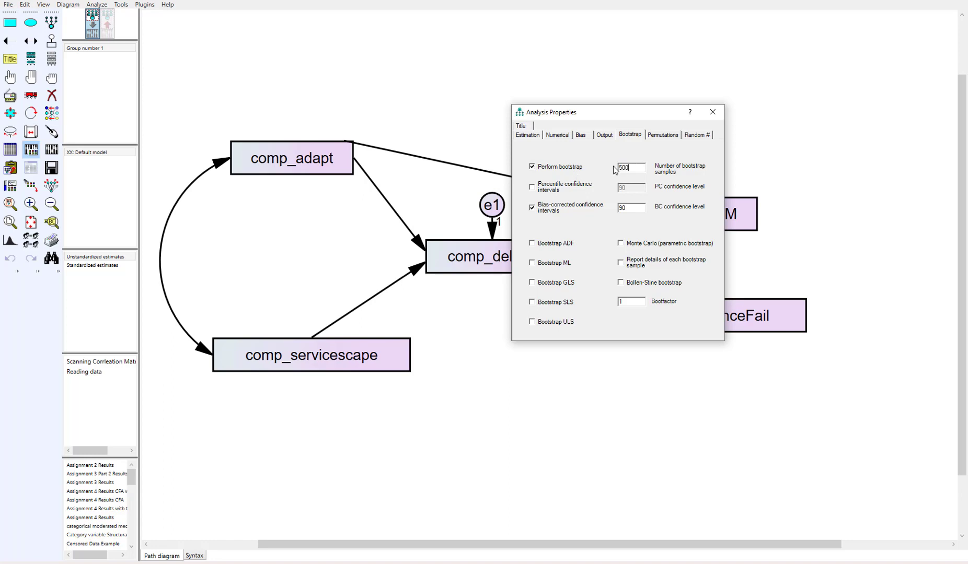
pyautogui.write('5000')
pyautogui.click(631, 207)
pyautogui.write('95')
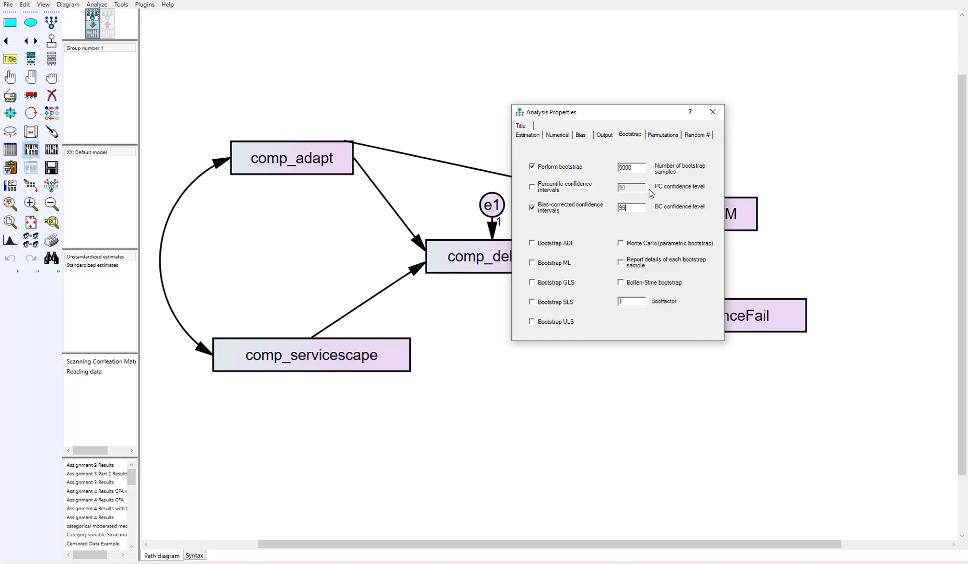
# Step: On the Output options request indirect, direct and total effects, then close the settings
pyautogui.click(604, 135)
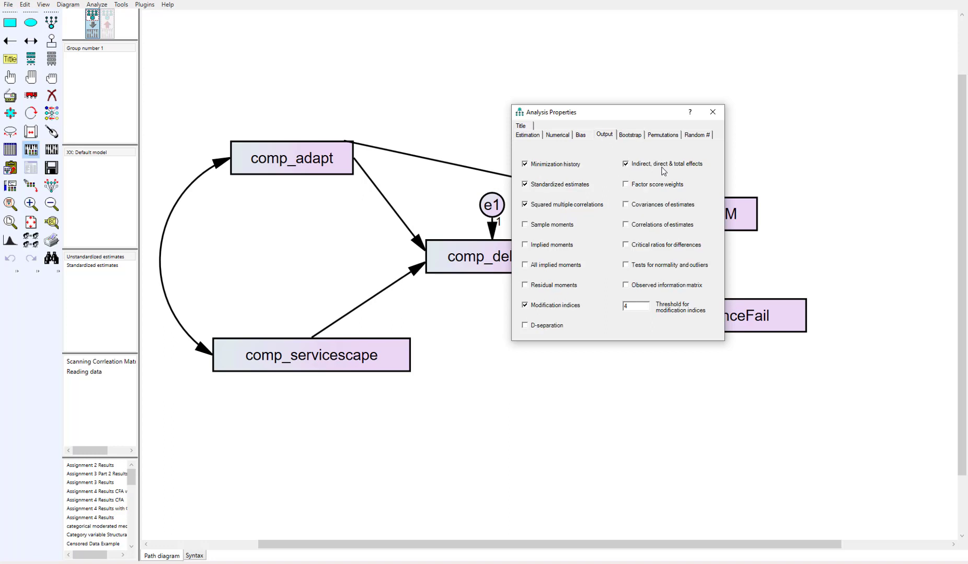
pyautogui.moveTo(696, 169)
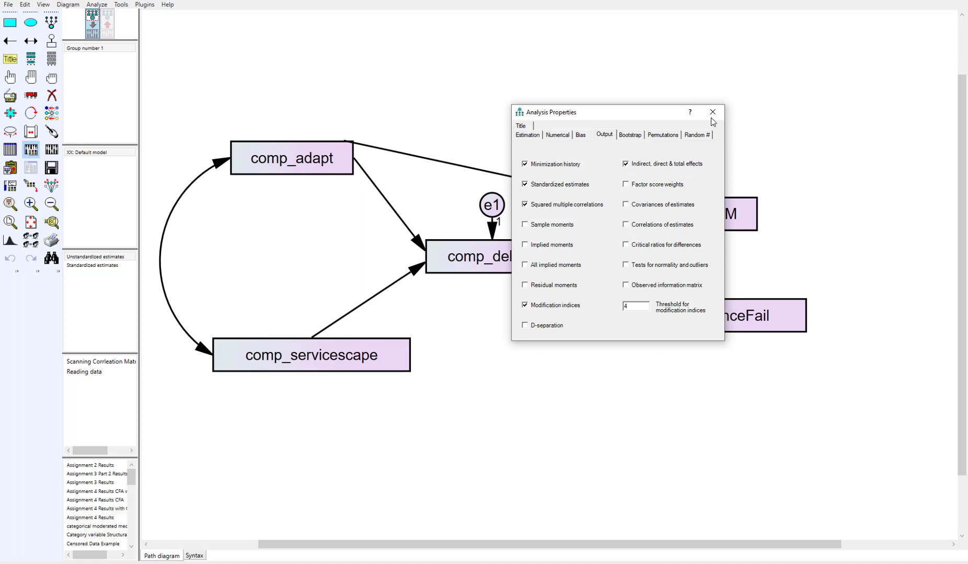
pyautogui.moveTo(713, 112)
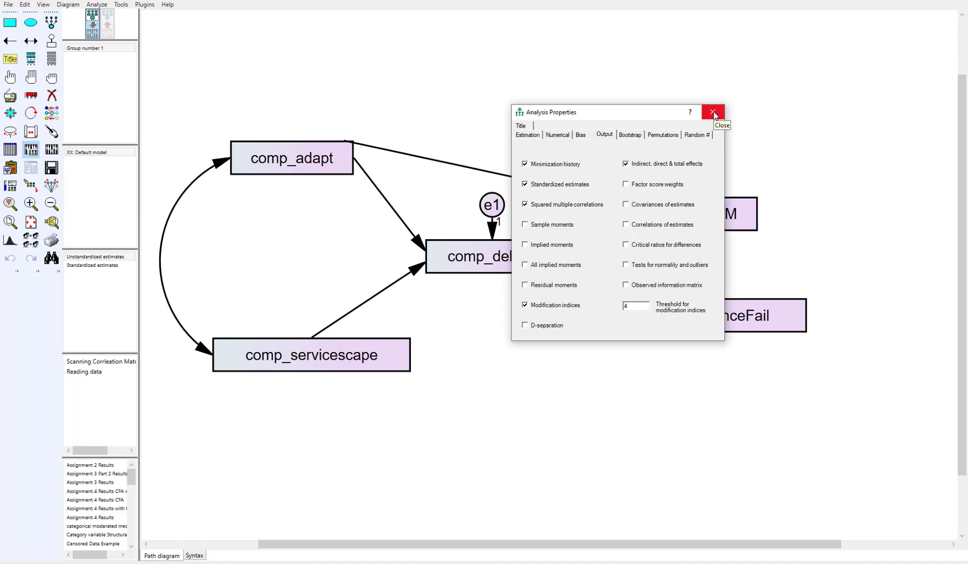
pyautogui.click(713, 113)
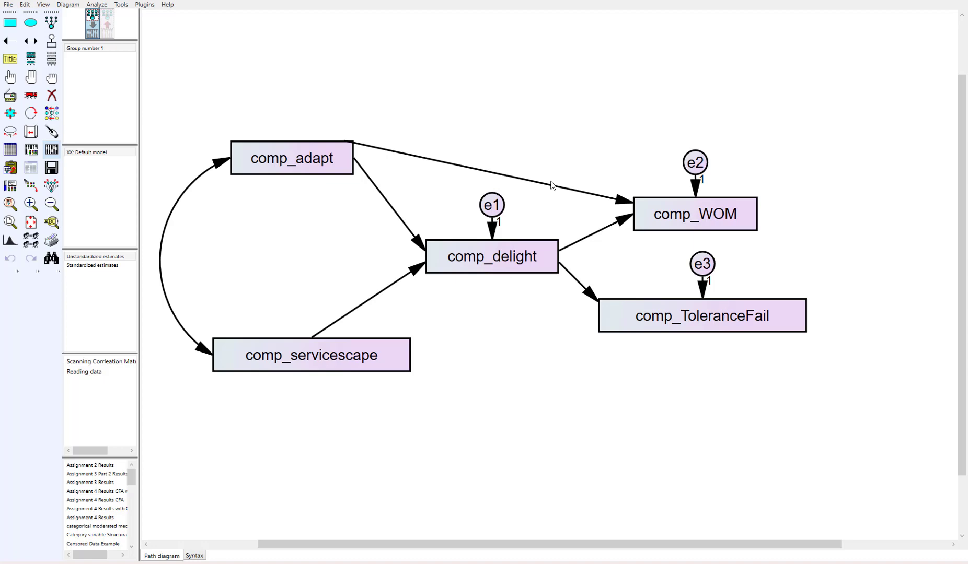
pyautogui.moveTo(52, 167)
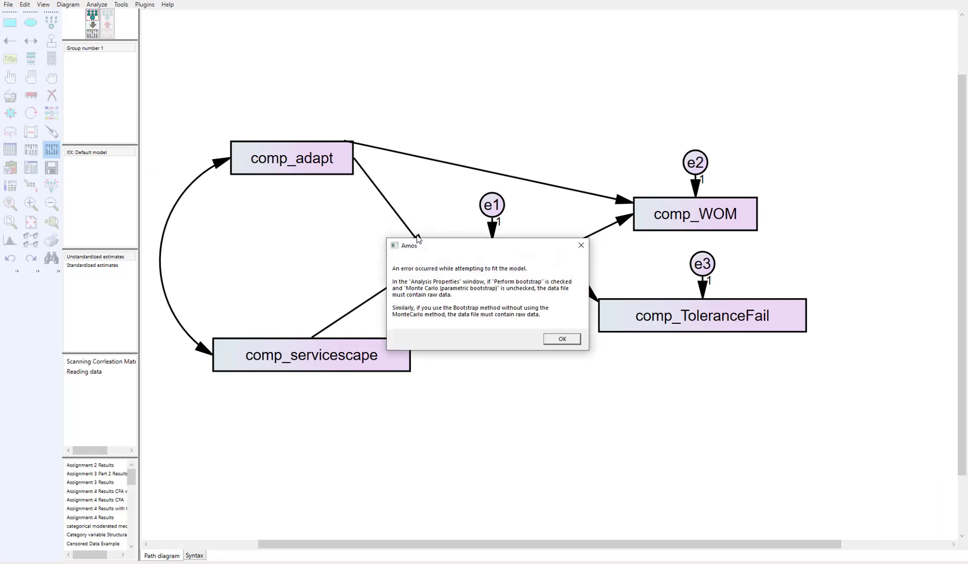
pyautogui.moveTo(503, 254)
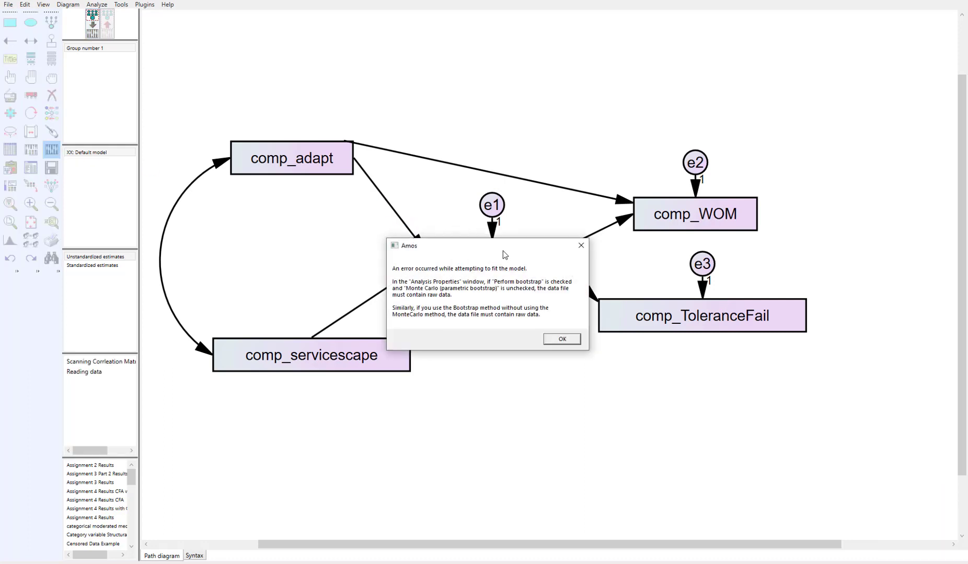
pyautogui.moveTo(455, 297)
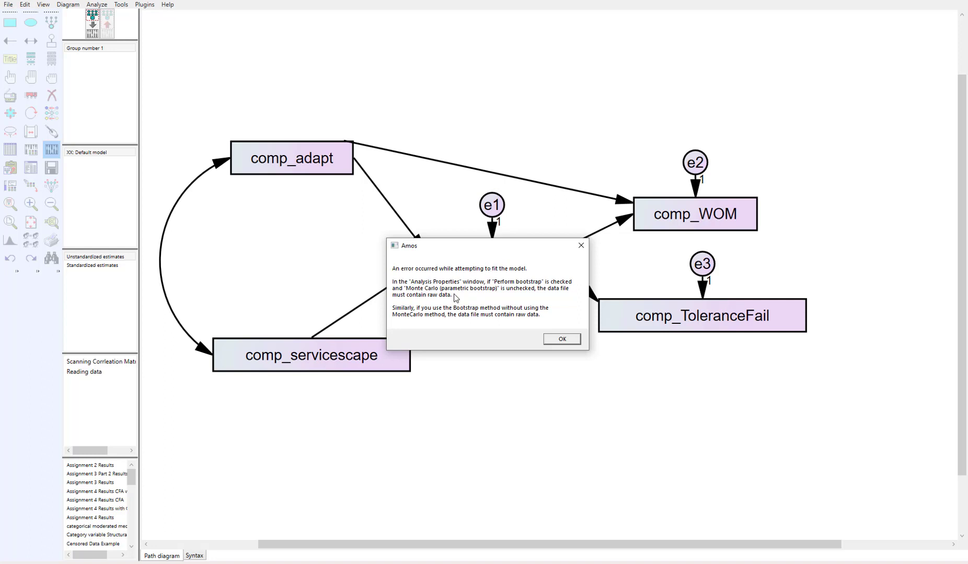
pyautogui.moveTo(484, 296)
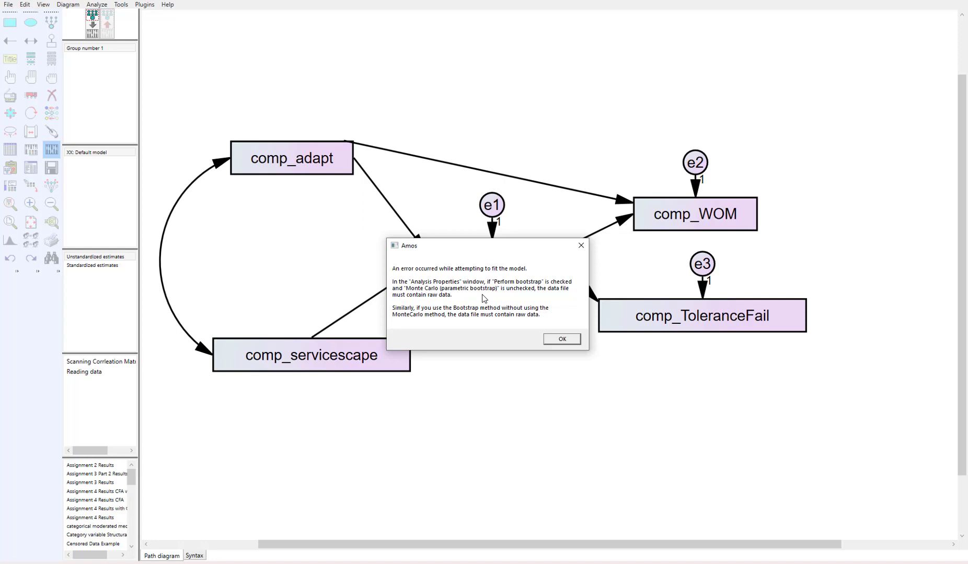
pyautogui.moveTo(386, 132)
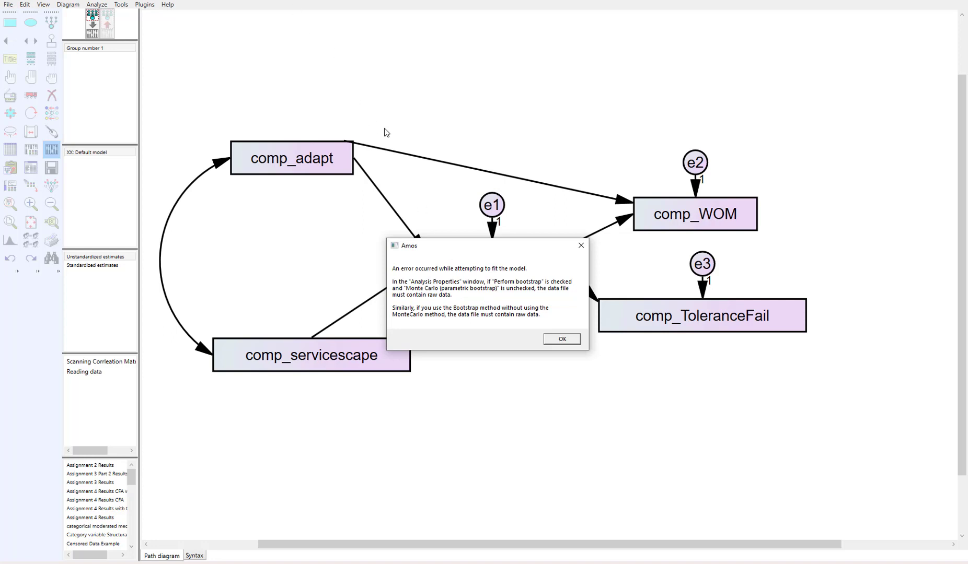
pyautogui.moveTo(403, 269)
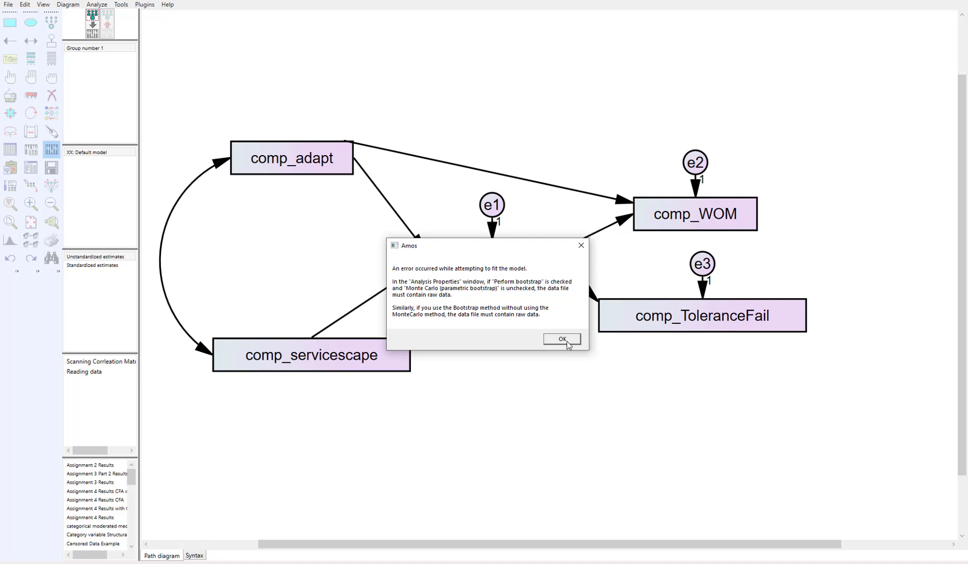
# Step: Dismiss the error saying bootstrapping needs raw data
pyautogui.click(560, 340)
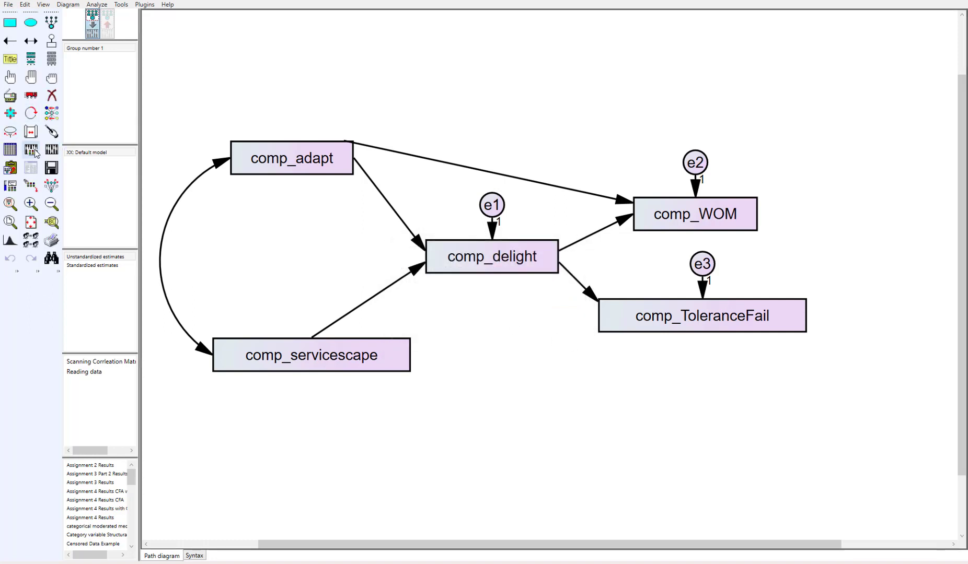
# Step: Enable Monte Carlo parametric bootstrap in Analysis Properties and run the model estimation
pyautogui.click(31, 149)
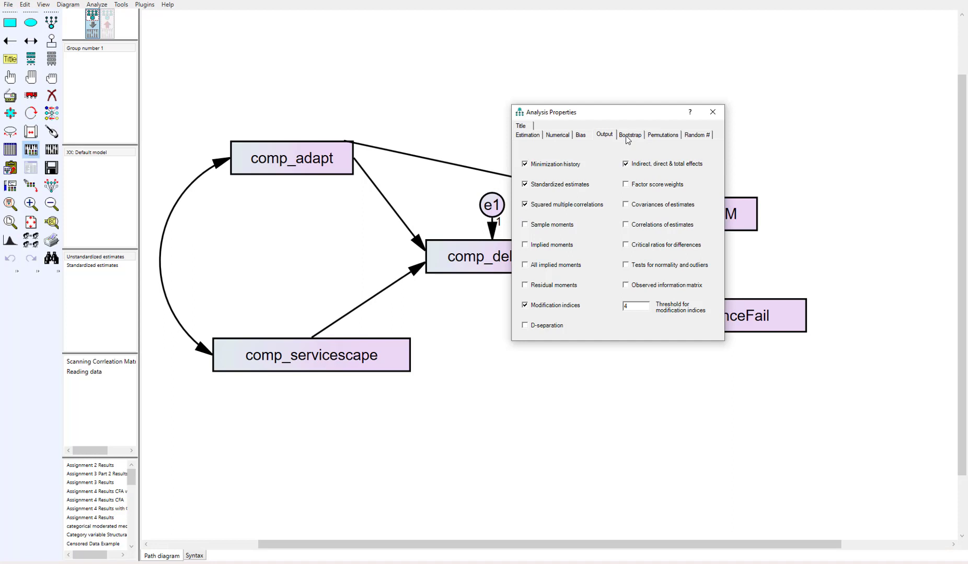
pyautogui.click(629, 135)
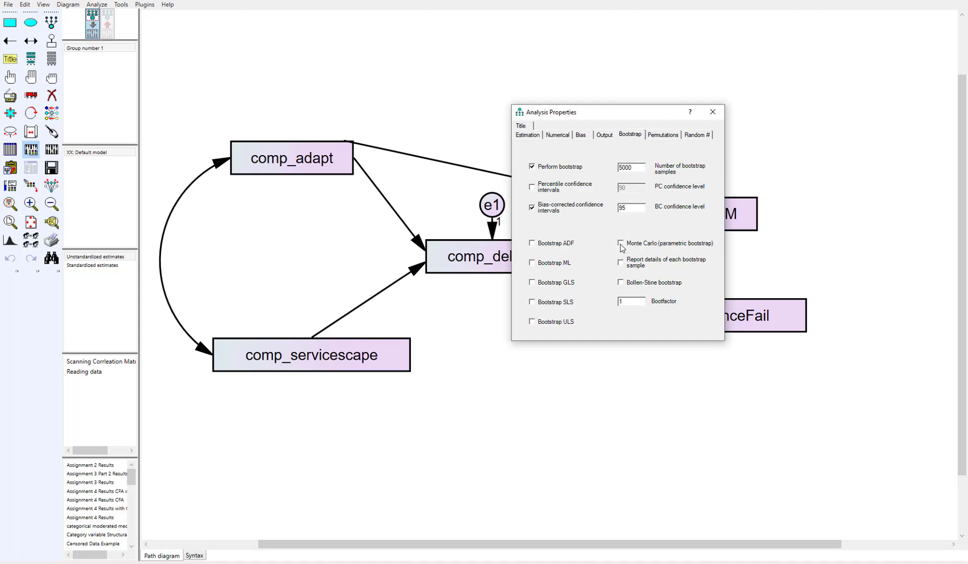
pyautogui.click(621, 243)
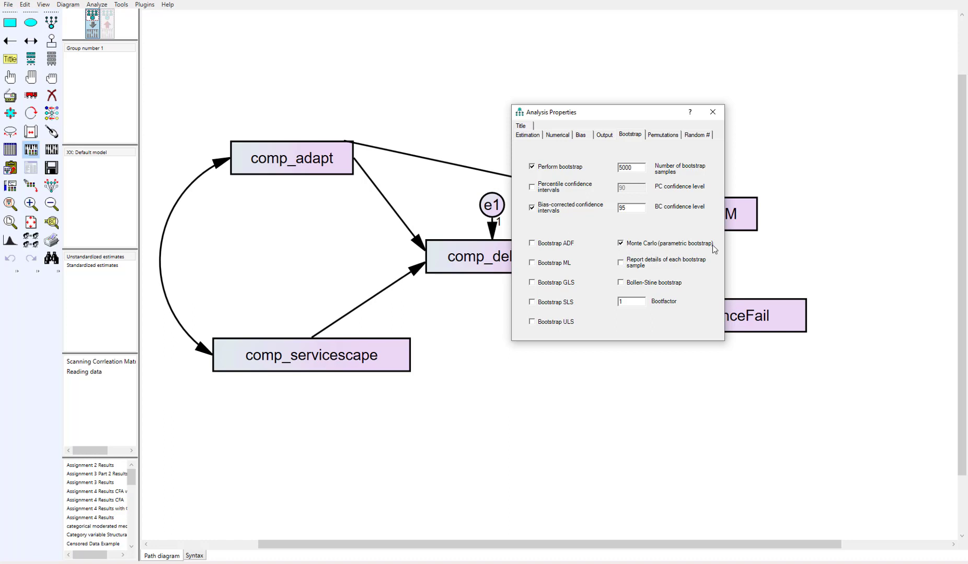
pyautogui.moveTo(701, 254)
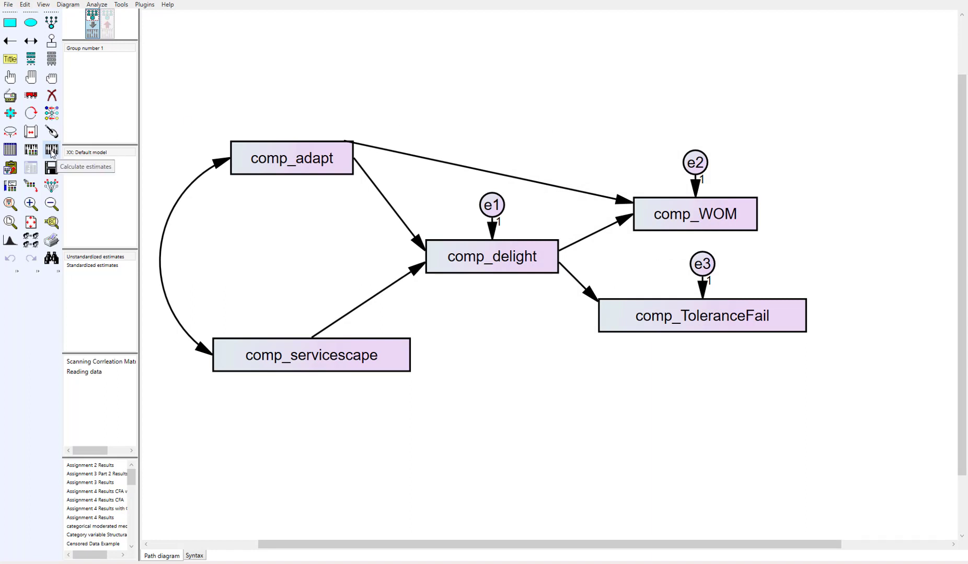
pyautogui.click(51, 151)
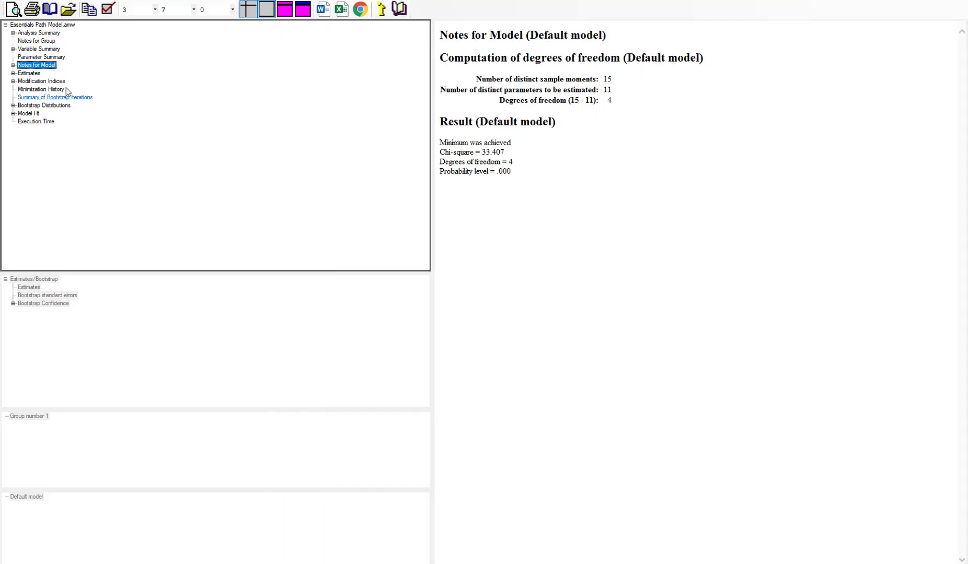
# Step: View the text output with the parameter estimates
pyautogui.click(29, 73)
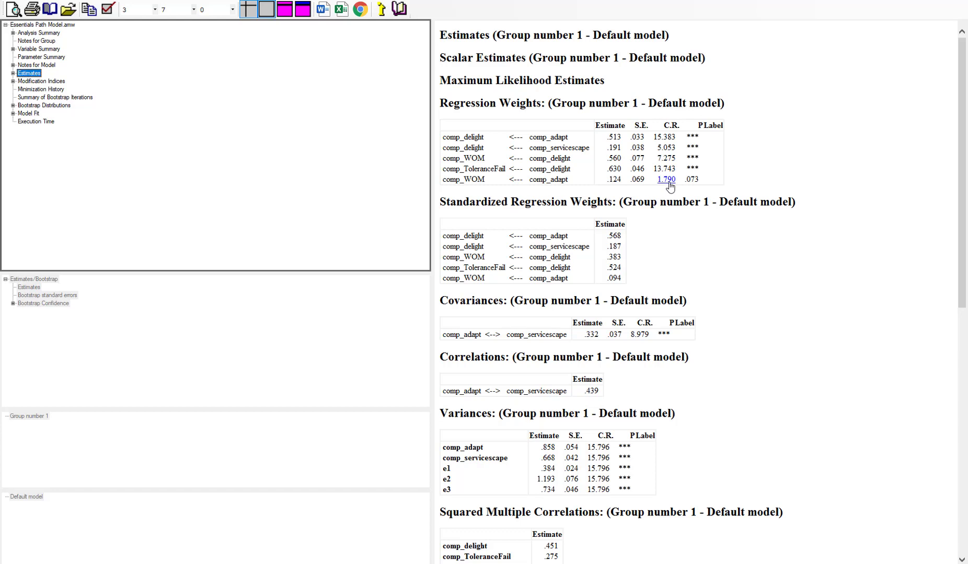
pyautogui.moveTo(589, 193)
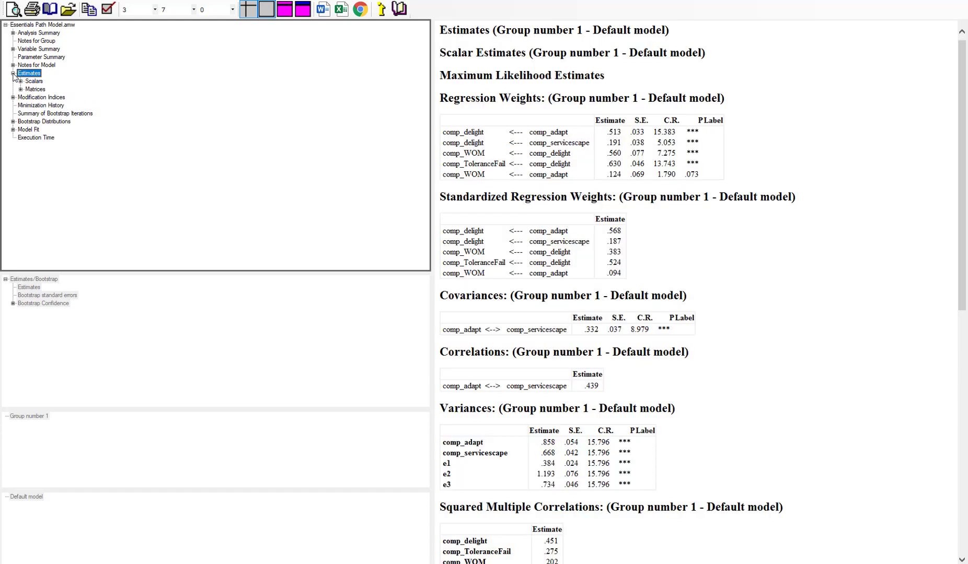
# Step: Expand the effect matrices in the output tree and show the Indirect Effects table
pyautogui.click(35, 89)
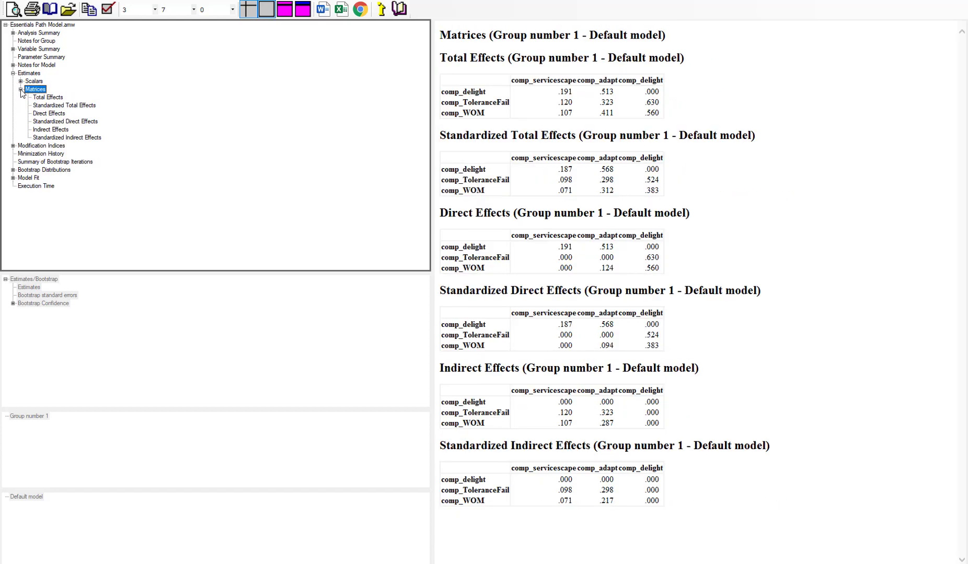
pyautogui.click(50, 130)
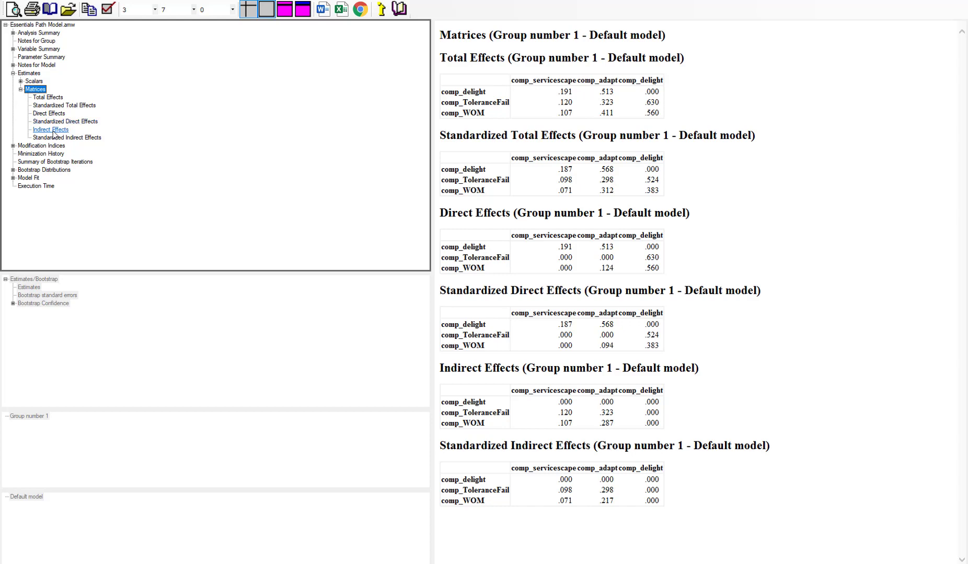
pyautogui.click(50, 130)
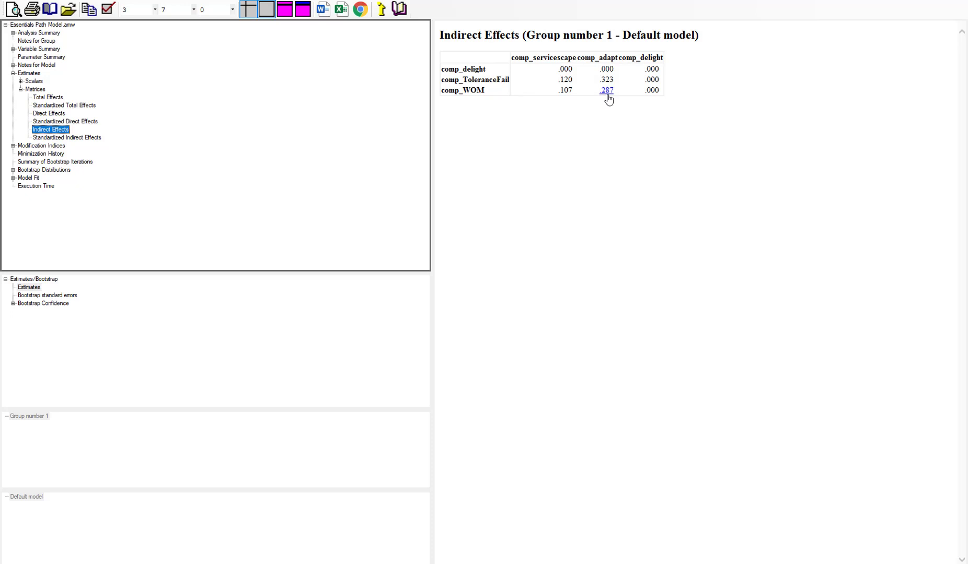
pyautogui.moveTo(43, 303)
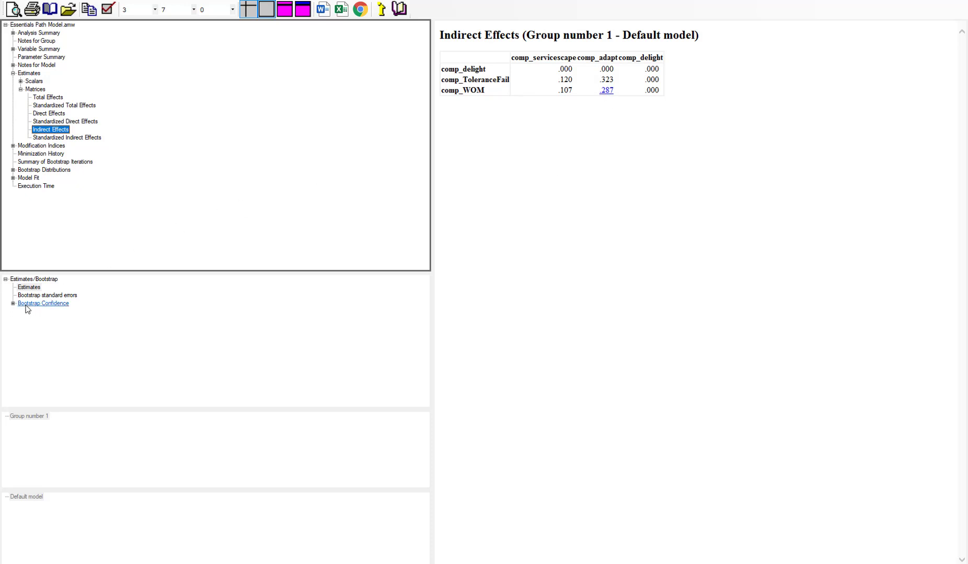
# Step: Show the bias-corrected percentile bootstrap confidence intervals for the indirect effects
pyautogui.click(43, 303)
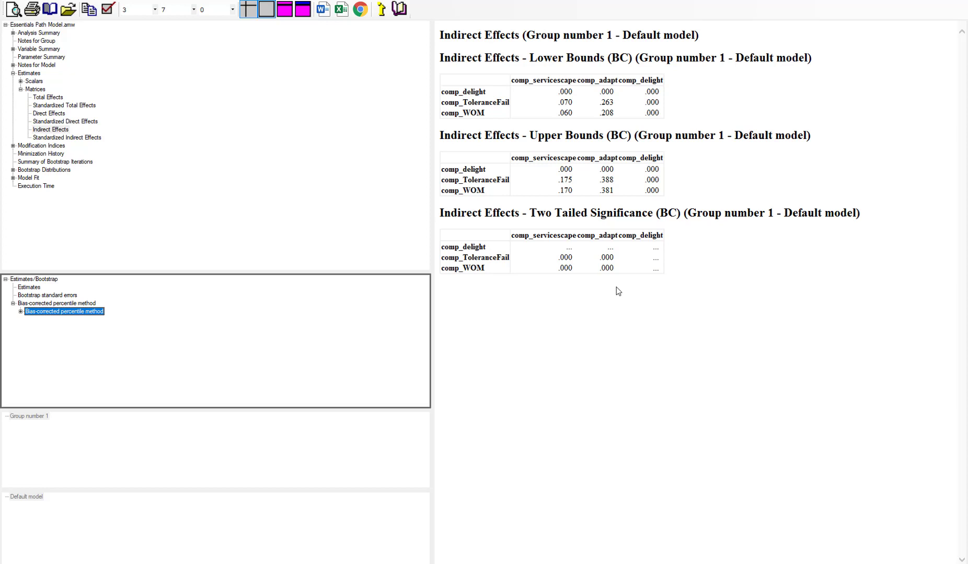
pyautogui.moveTo(603, 281)
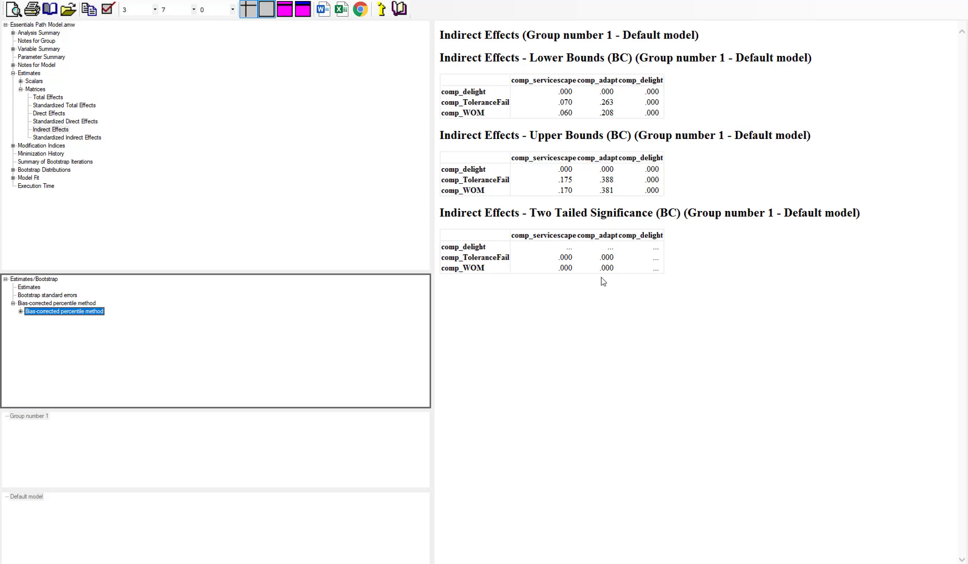
pyautogui.moveTo(345, 213)
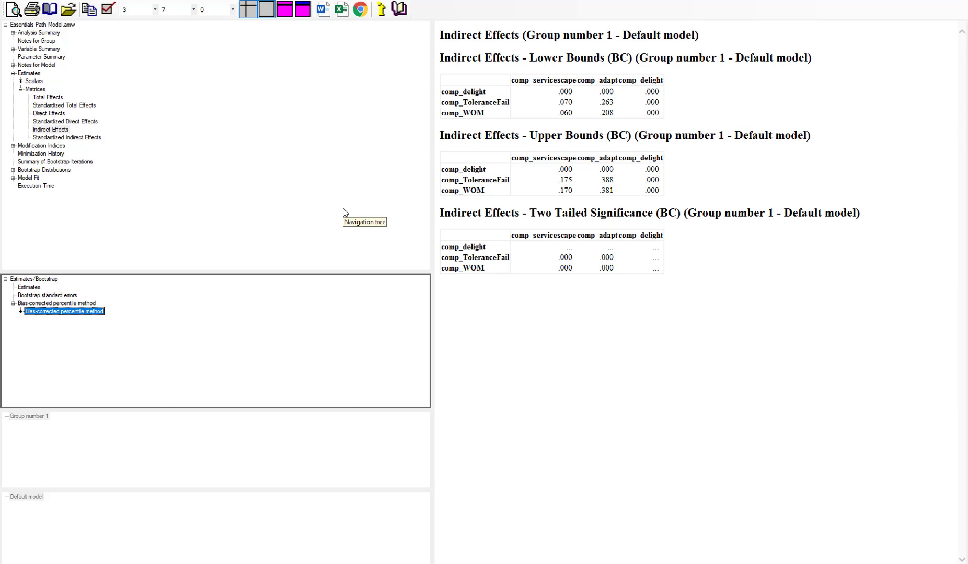
pyautogui.moveTo(598, 342)
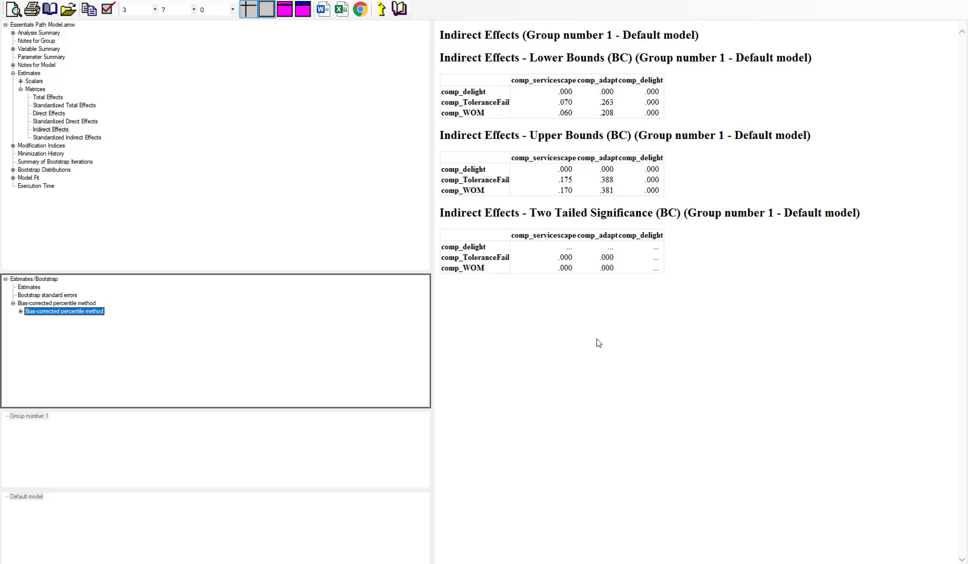
pyautogui.moveTo(604, 346)
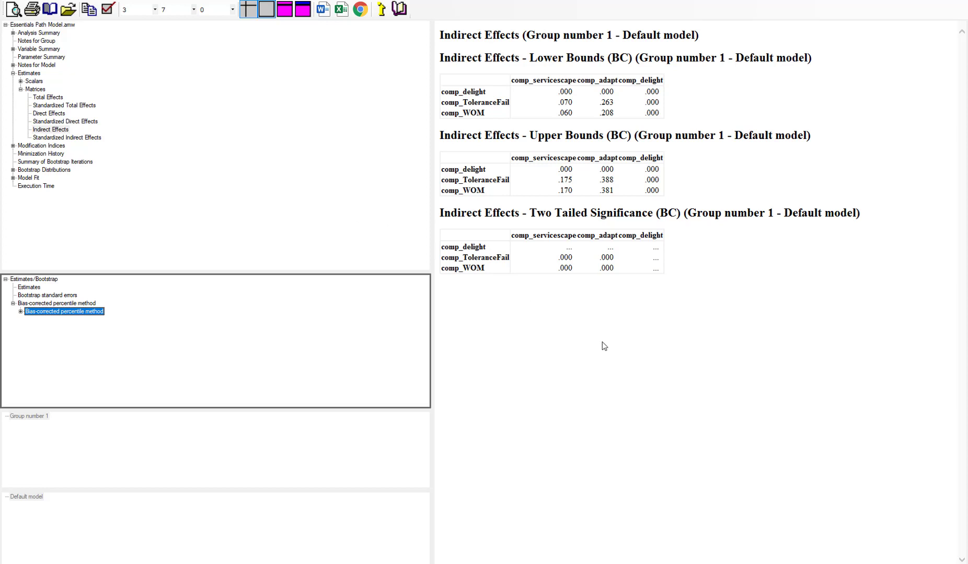